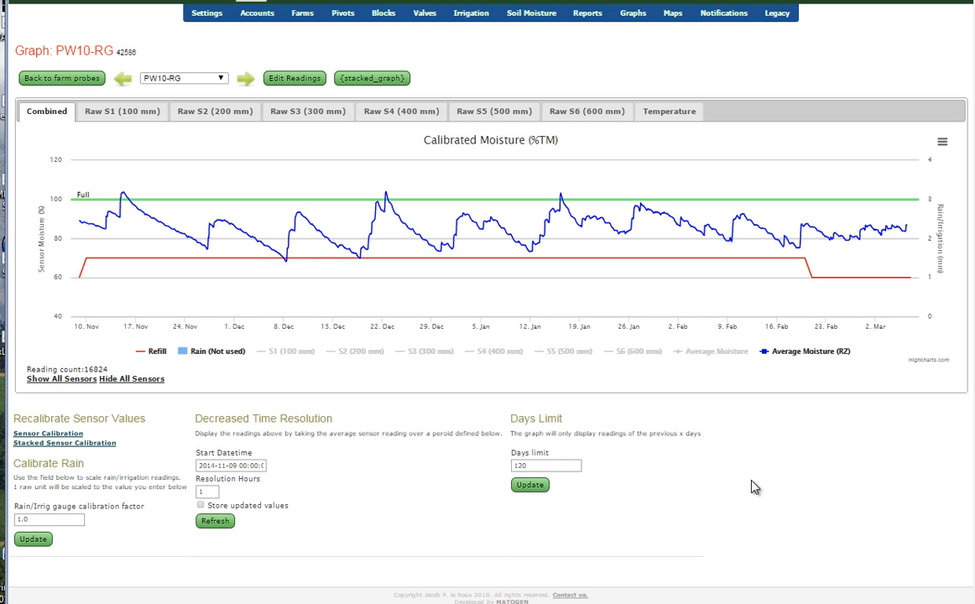
mouse_move(454, 199)
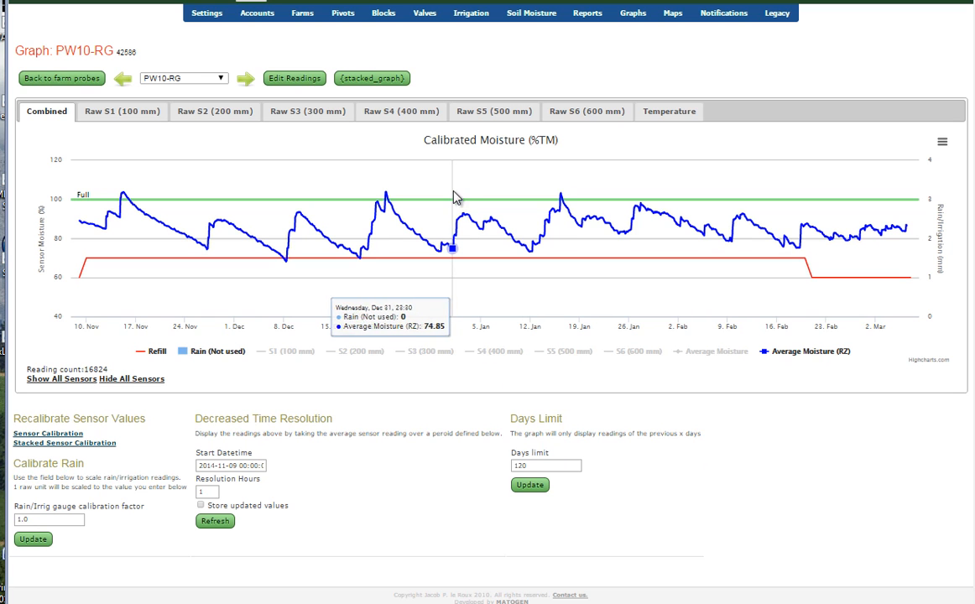
mouse_move(375, 182)
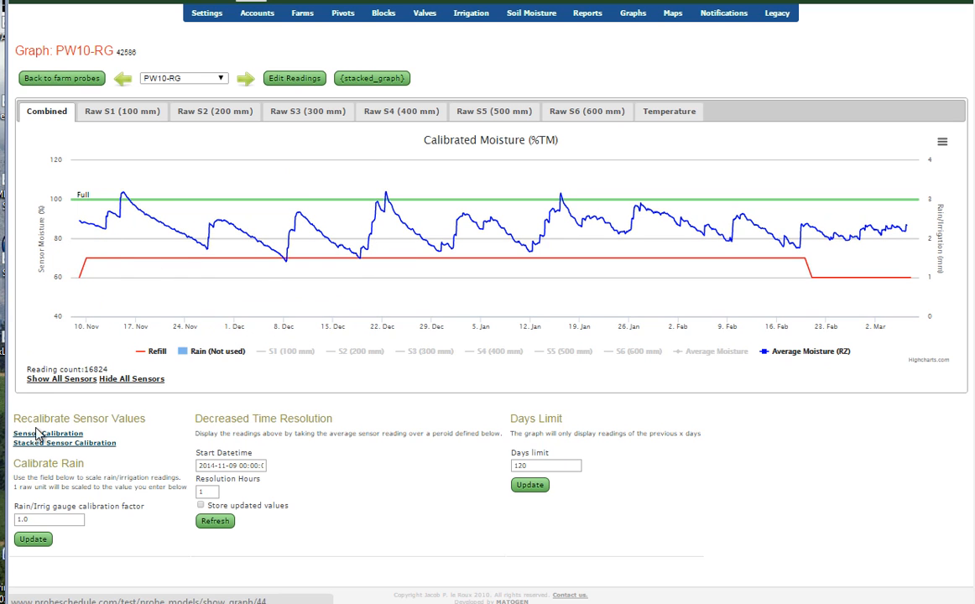
- Open PW10-RG's Sensor Calibration page and scroll down to the S1 and neutron graphs
left_click(47, 433)
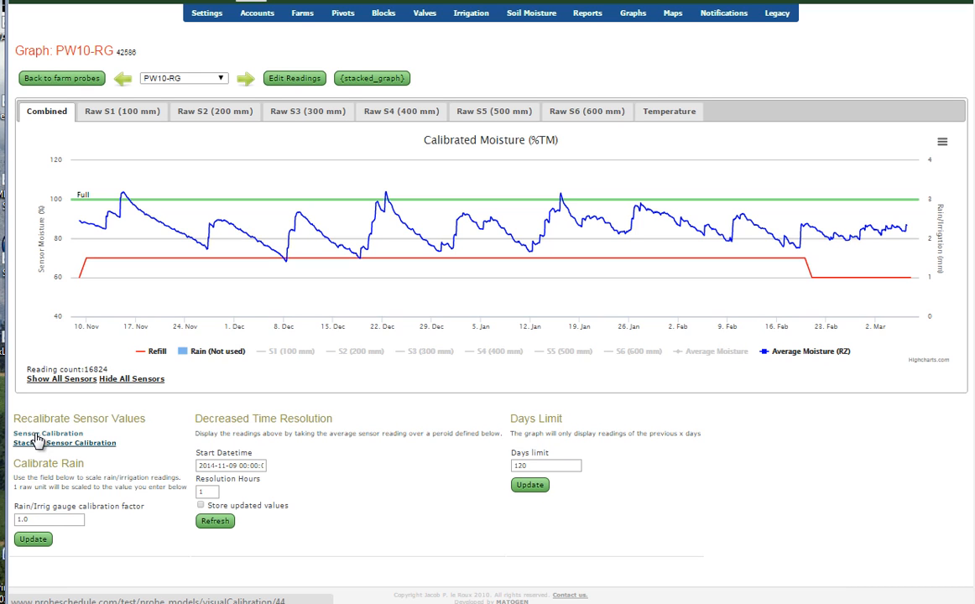
left_click(64, 444)
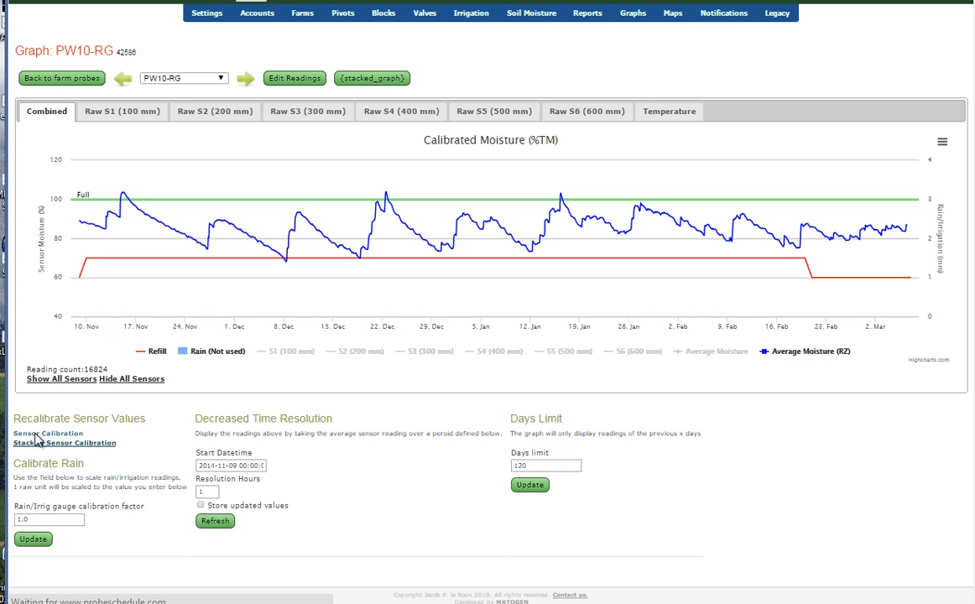
left_click(48, 434)
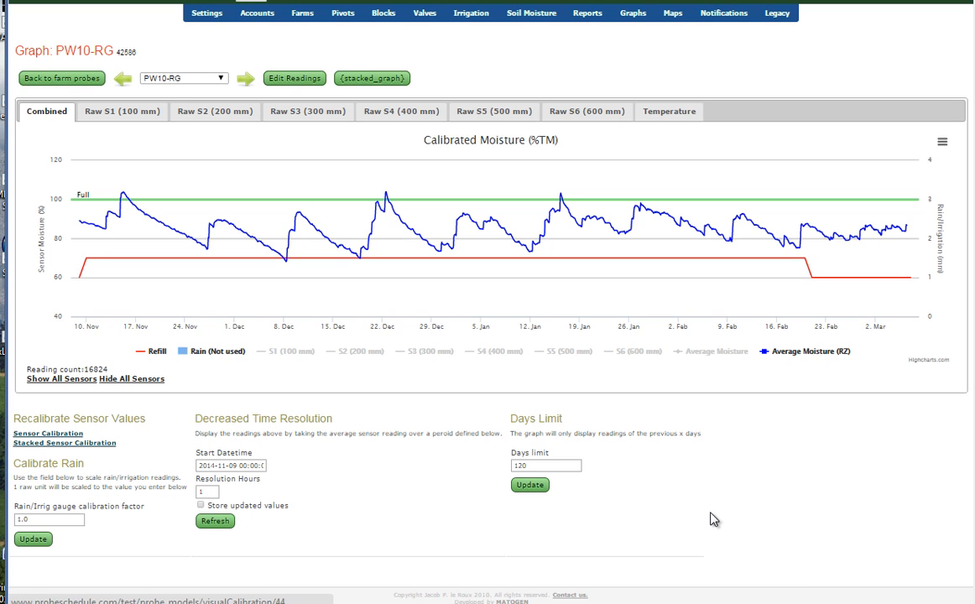
left_click(48, 433)
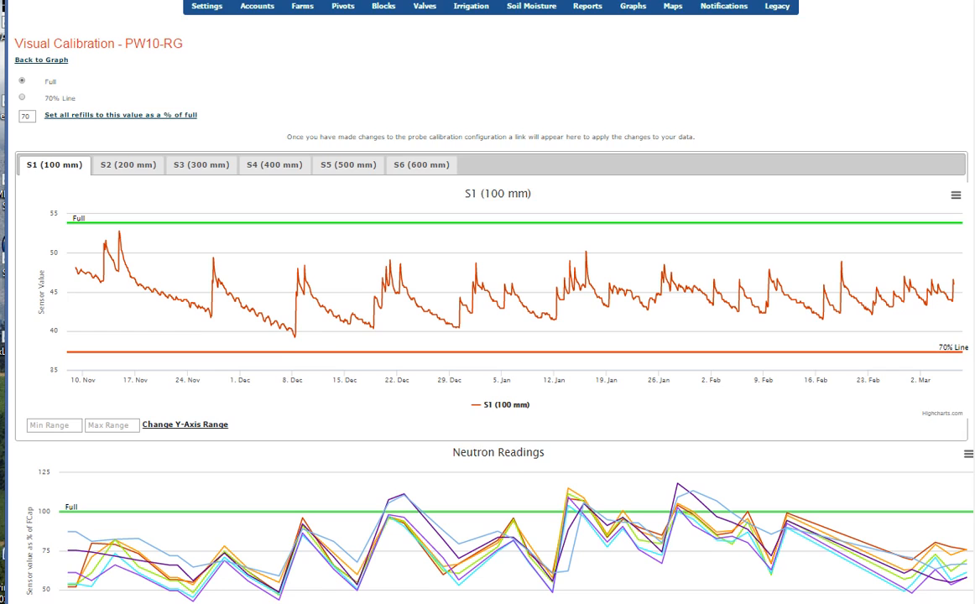
scroll("down", 3)
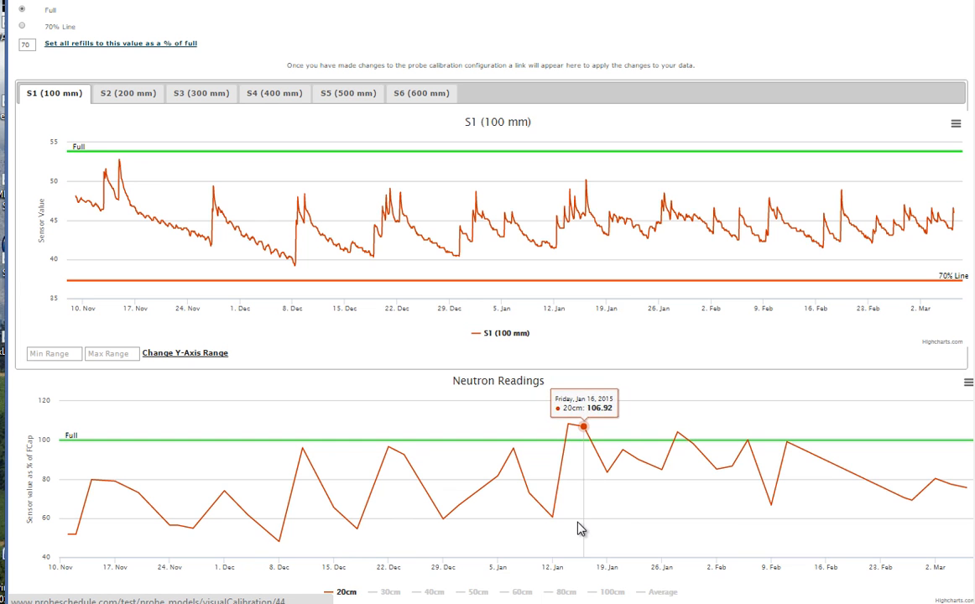
mouse_move(138, 491)
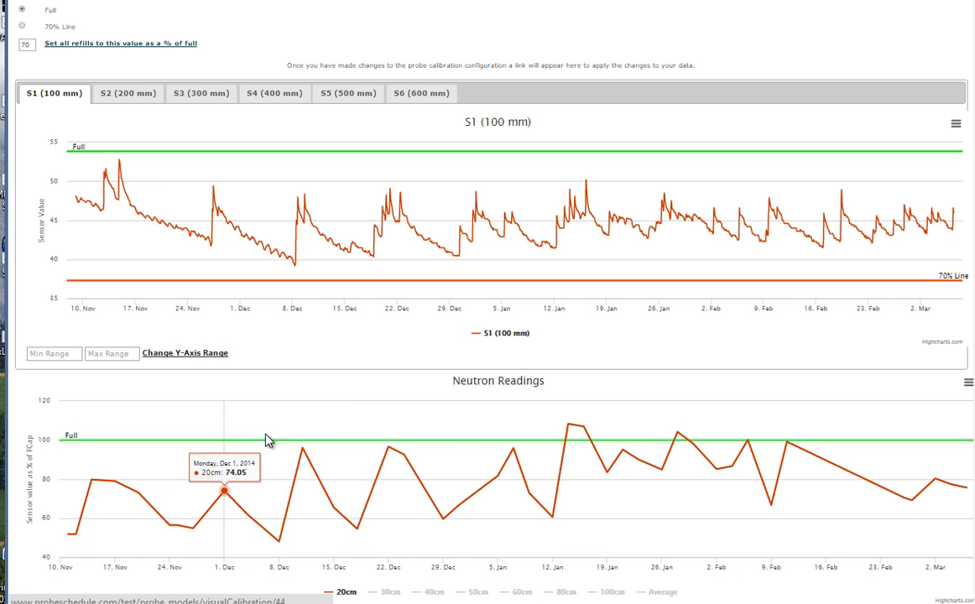
mouse_move(429, 403)
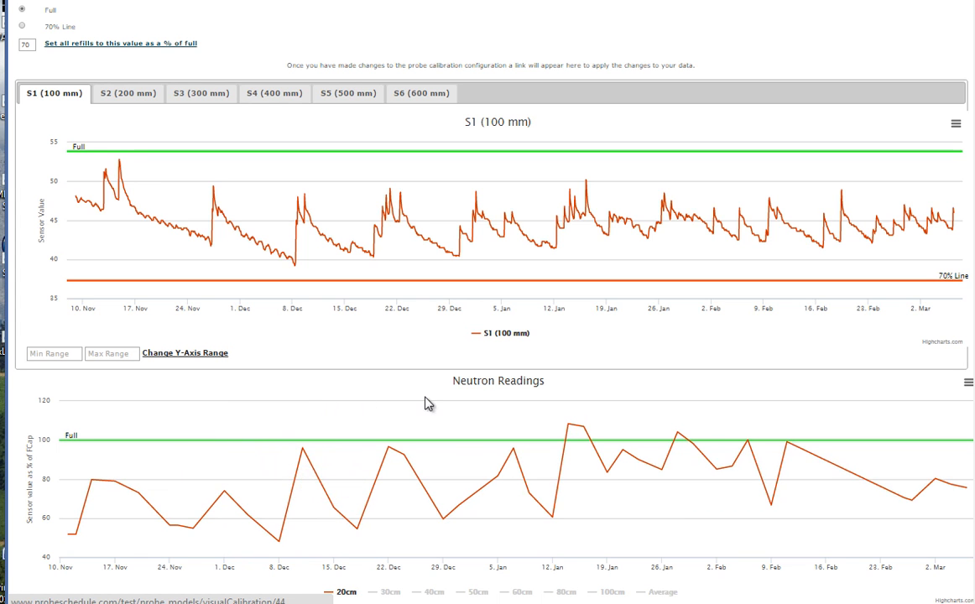
mouse_move(892, 404)
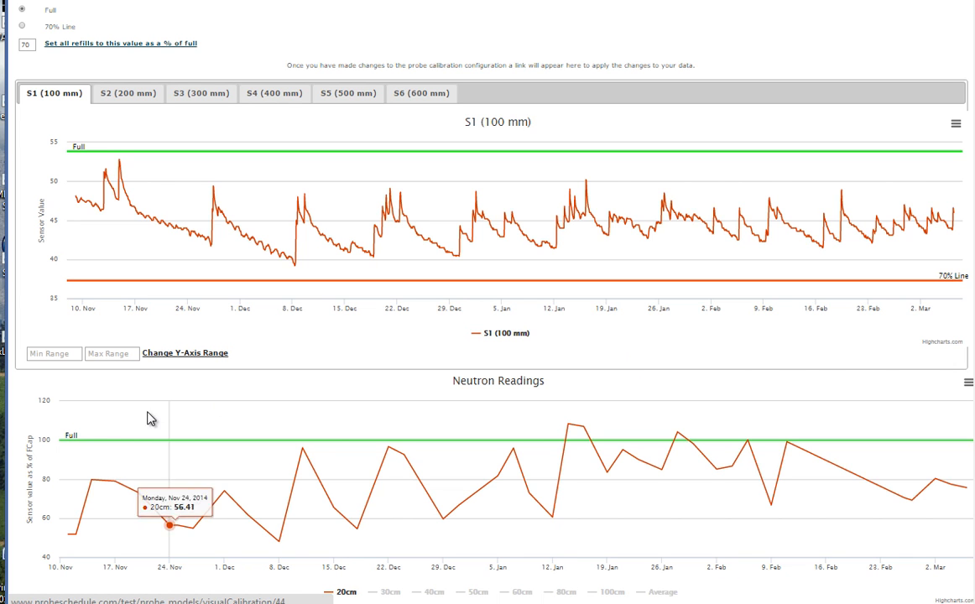
mouse_move(116, 445)
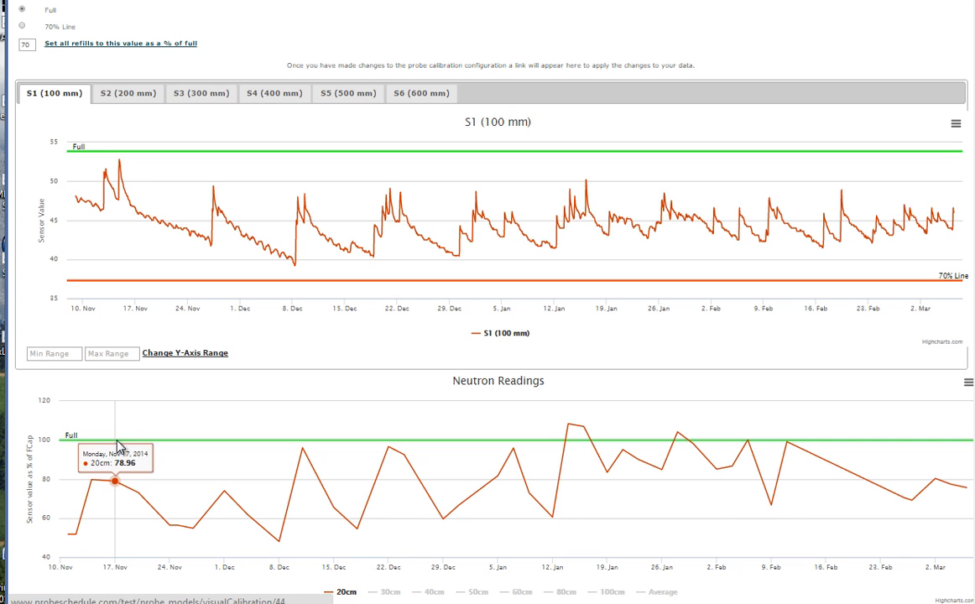
mouse_move(178, 510)
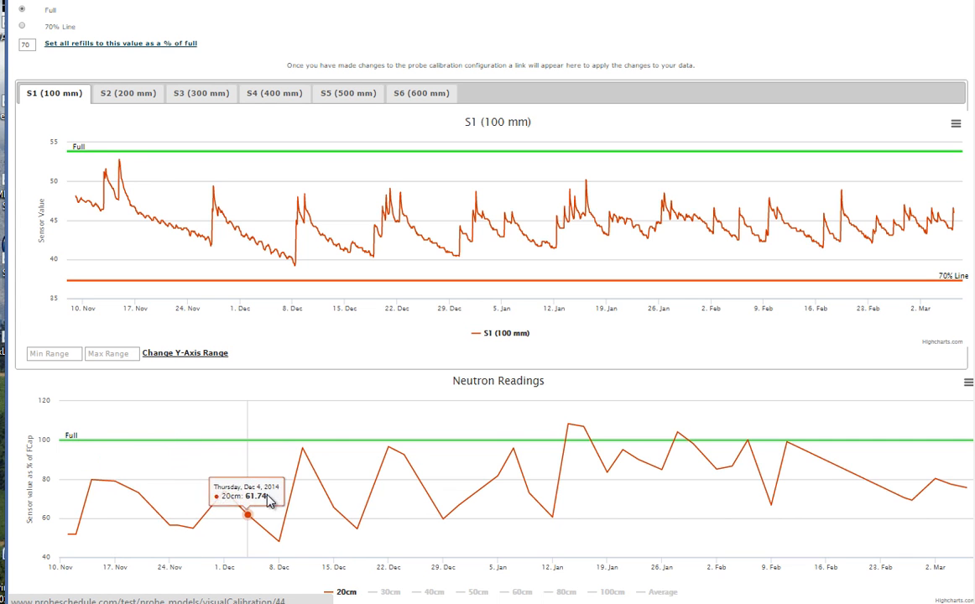
mouse_move(288, 504)
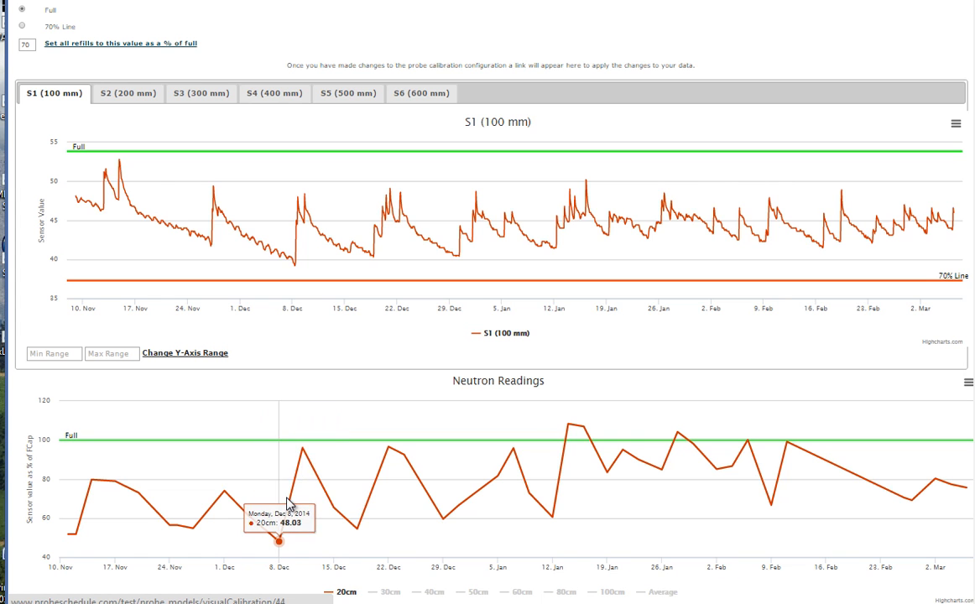
mouse_move(604, 386)
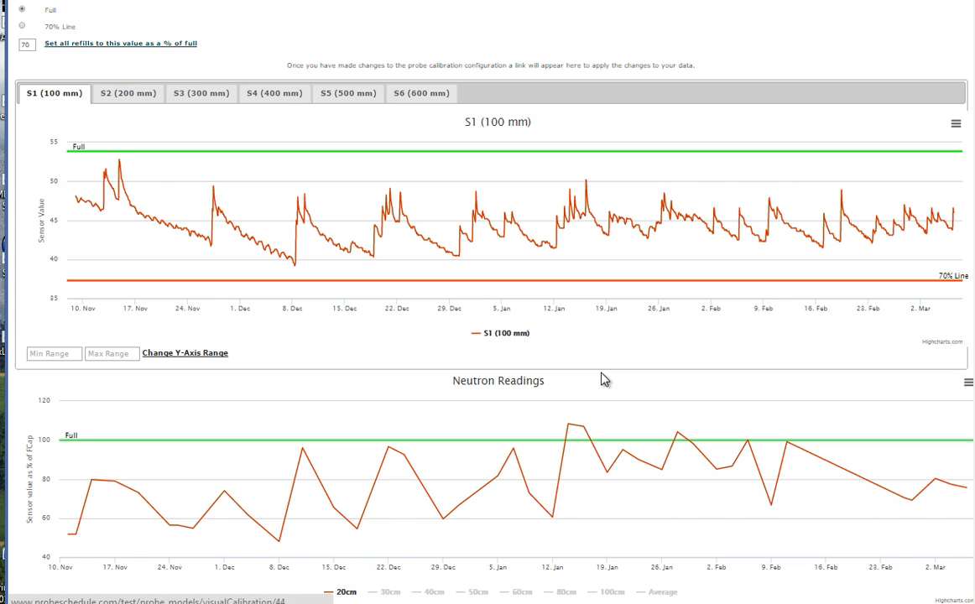
mouse_move(583, 428)
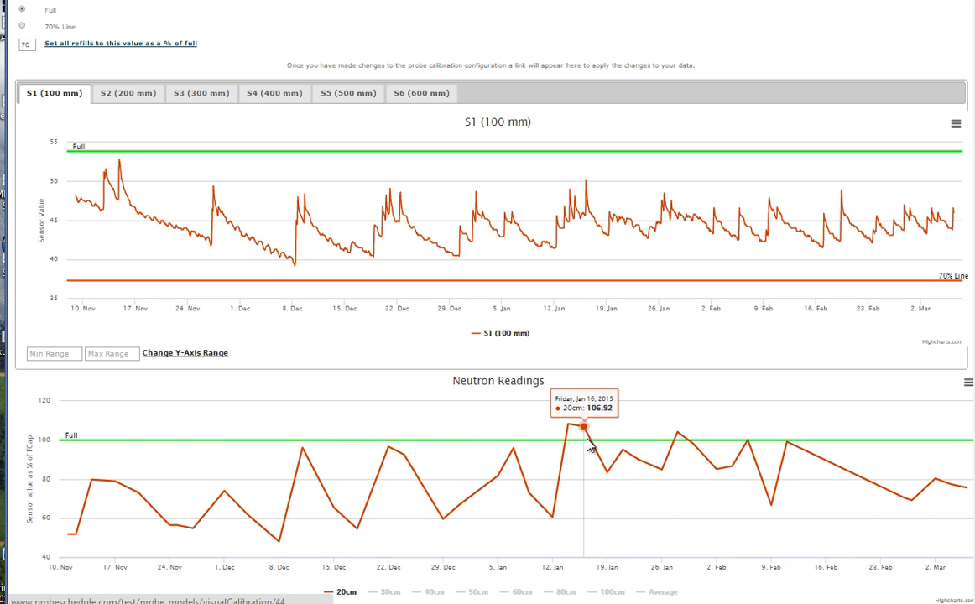
mouse_move(678, 446)
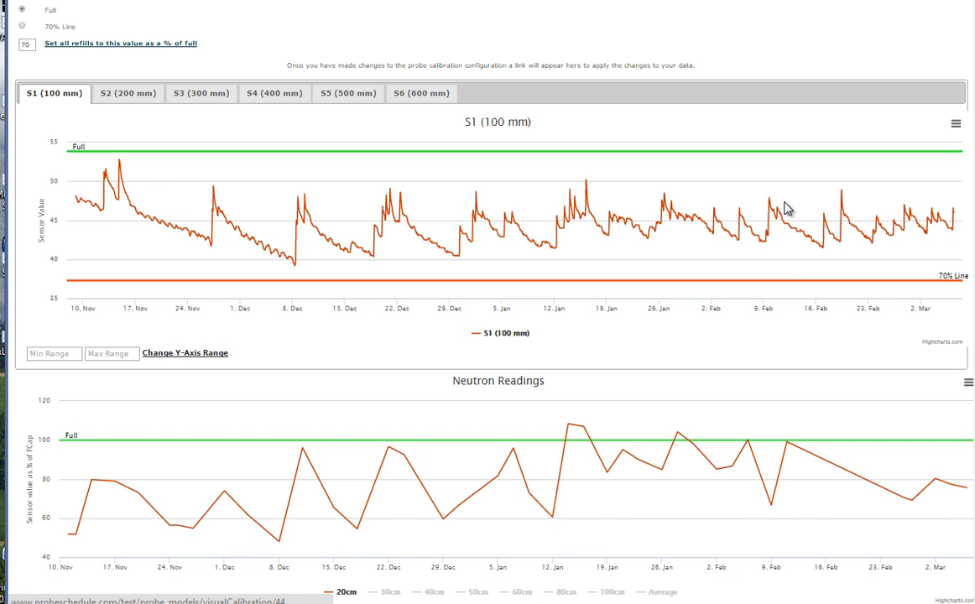
mouse_move(787, 217)
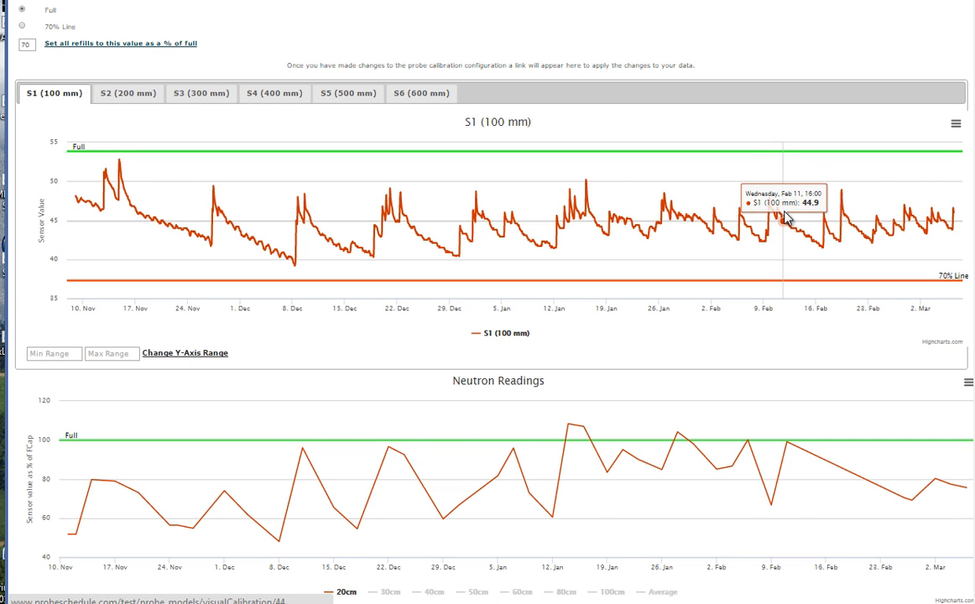
- Set the S1 (100 mm) Full line at about 46 on the graph
left_click(120, 43)
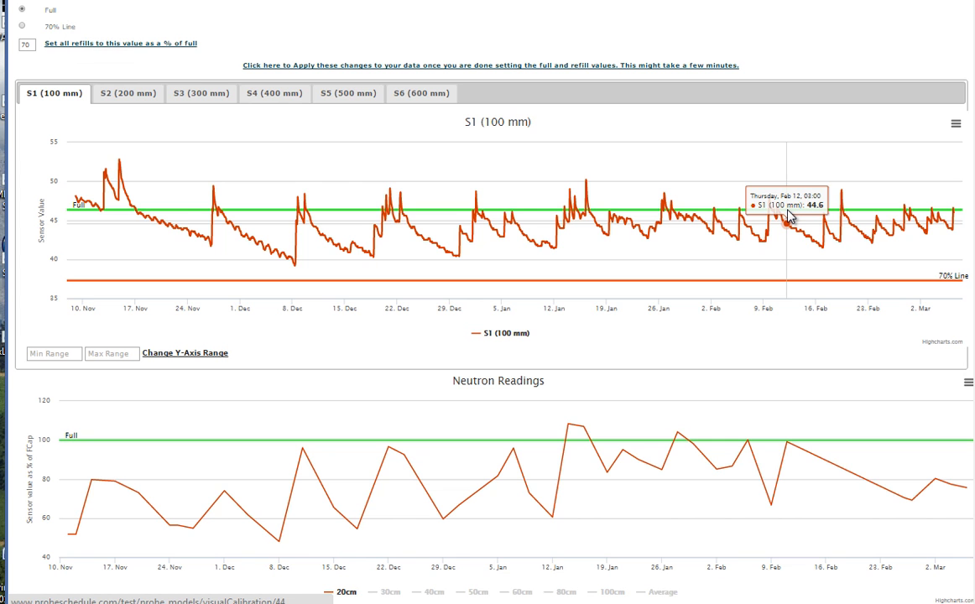
mouse_move(812, 154)
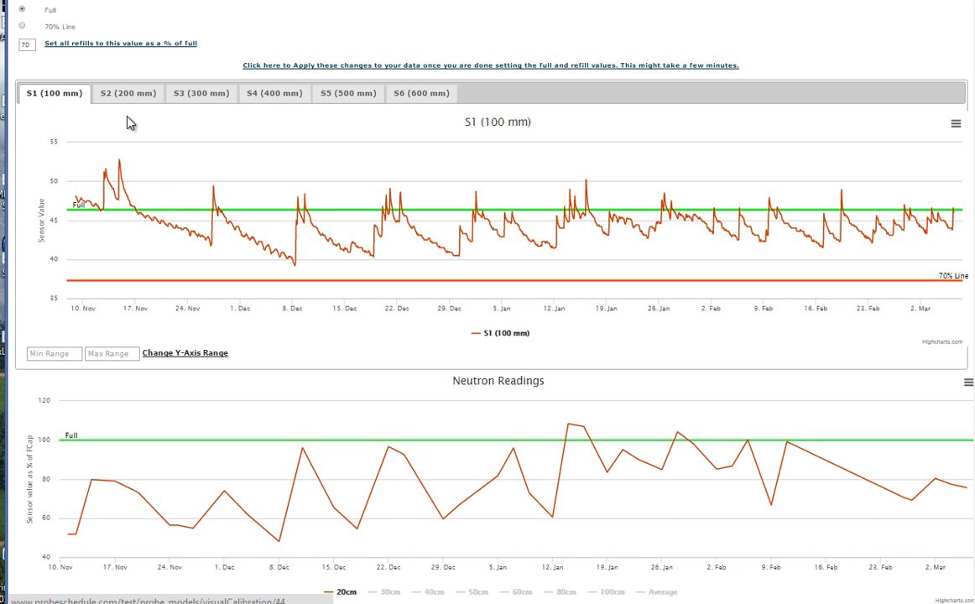
mouse_move(25, 27)
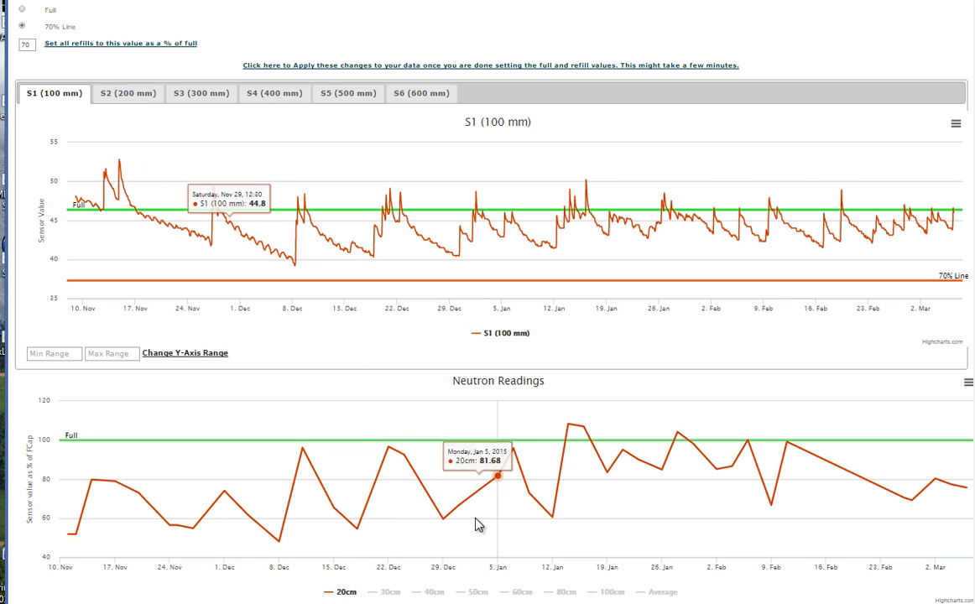
mouse_move(773, 508)
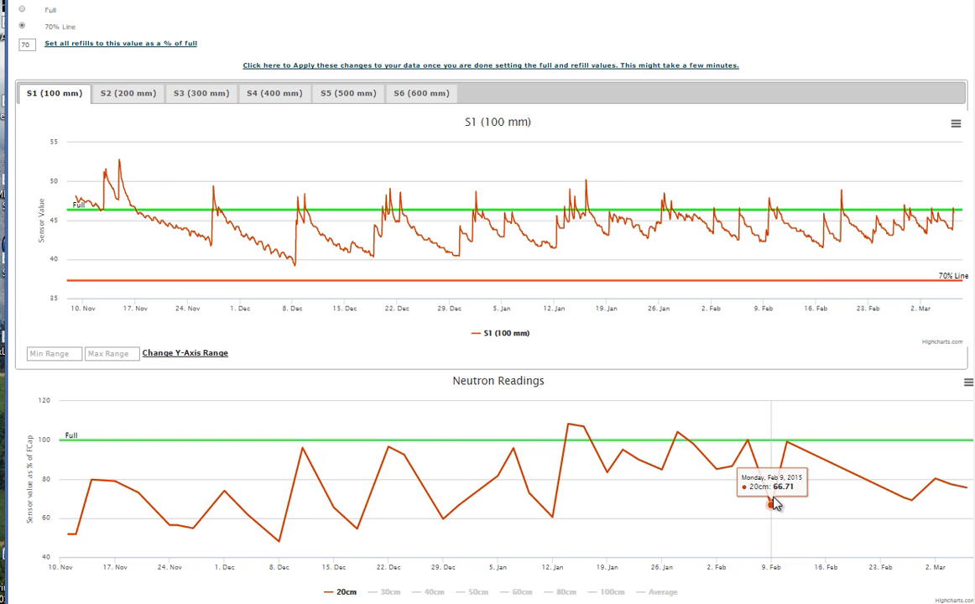
mouse_move(760, 251)
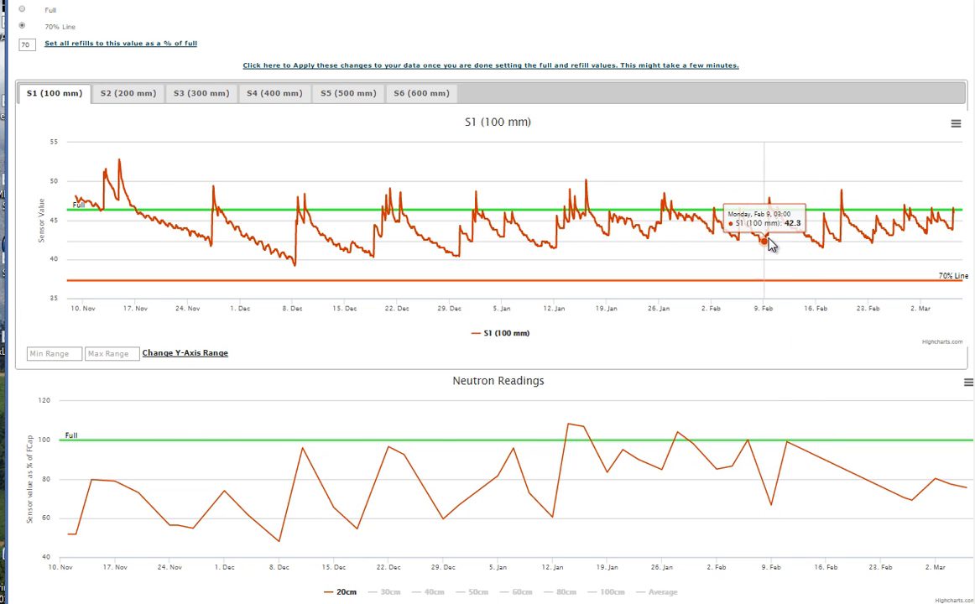
mouse_move(763, 242)
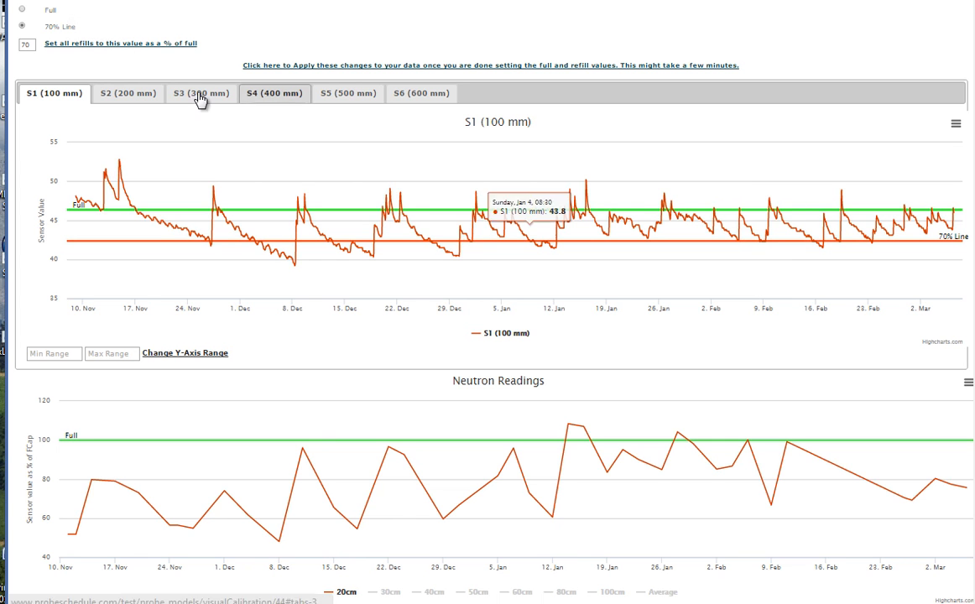
mouse_move(119, 143)
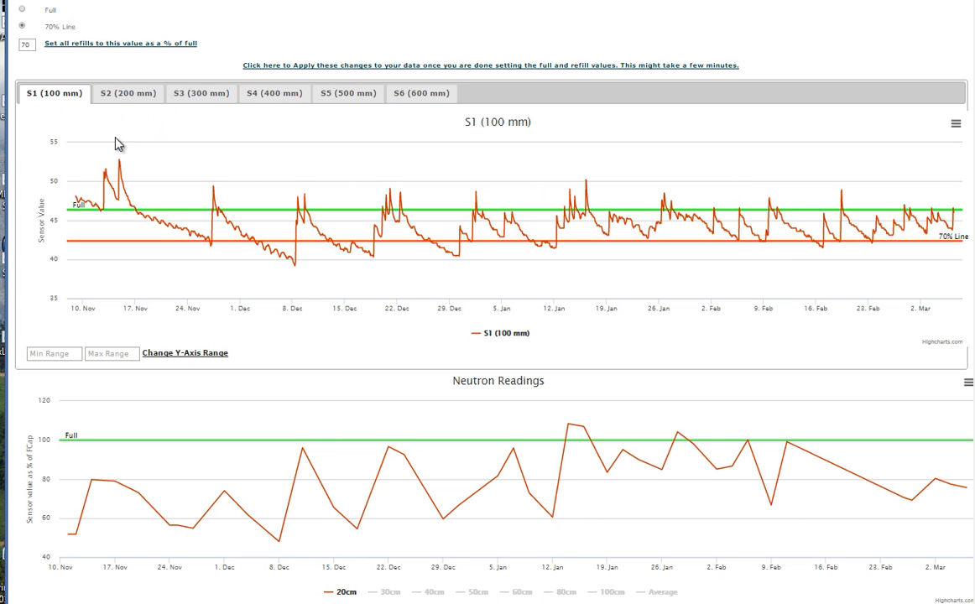
- On the S2 (200 mm) graph, set the Full line near 51.5
left_click(127, 93)
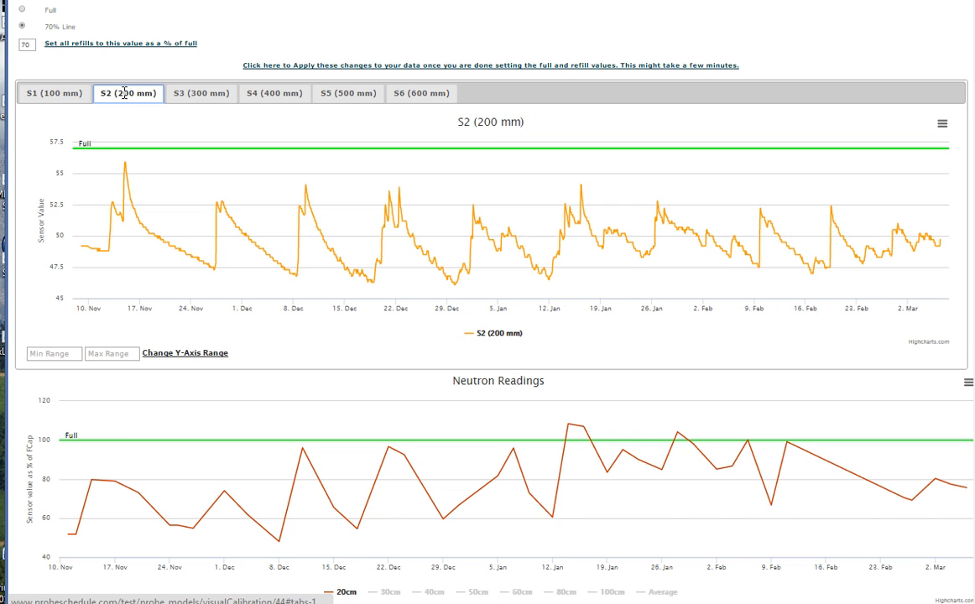
mouse_move(446, 195)
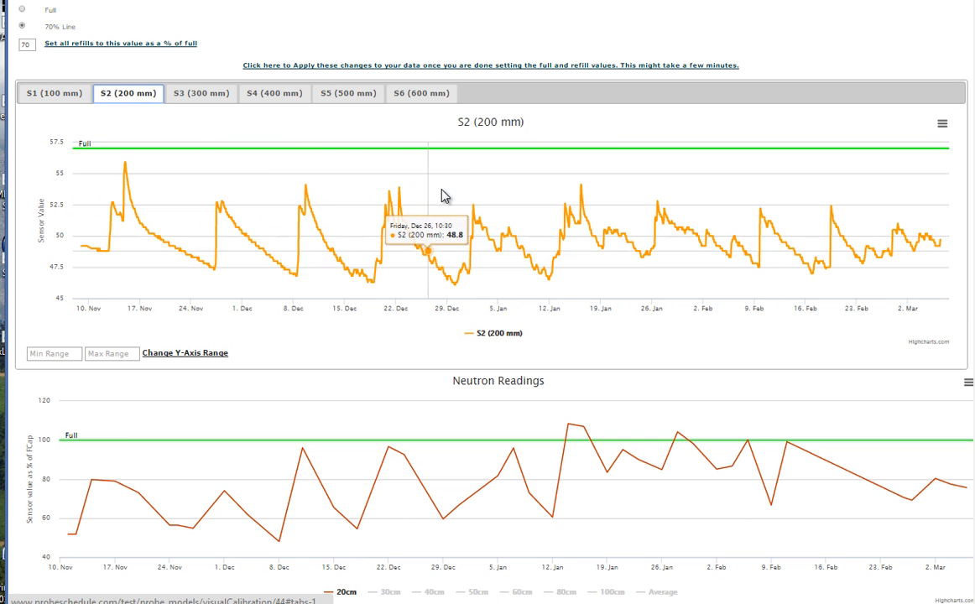
mouse_move(592, 216)
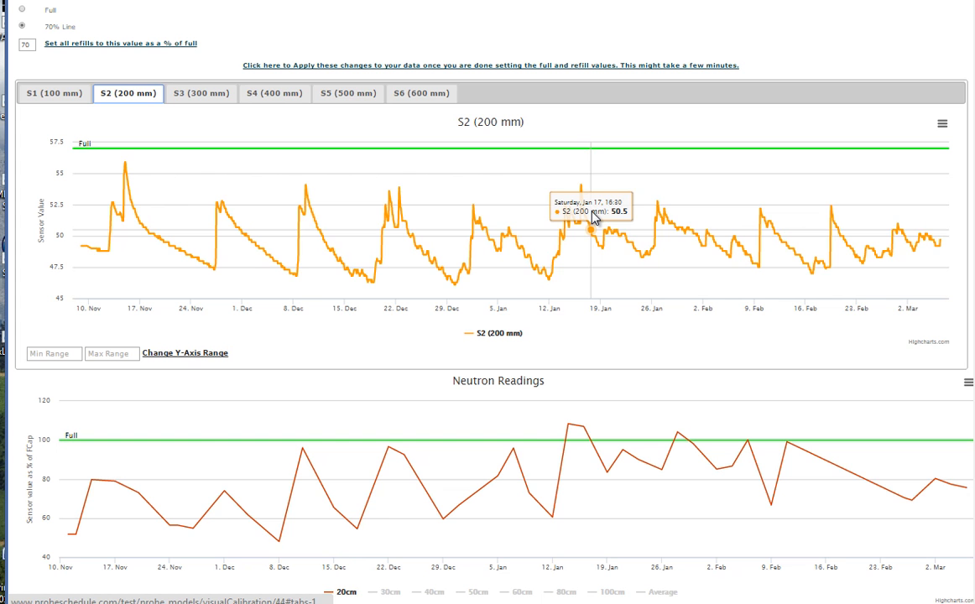
mouse_move(588, 214)
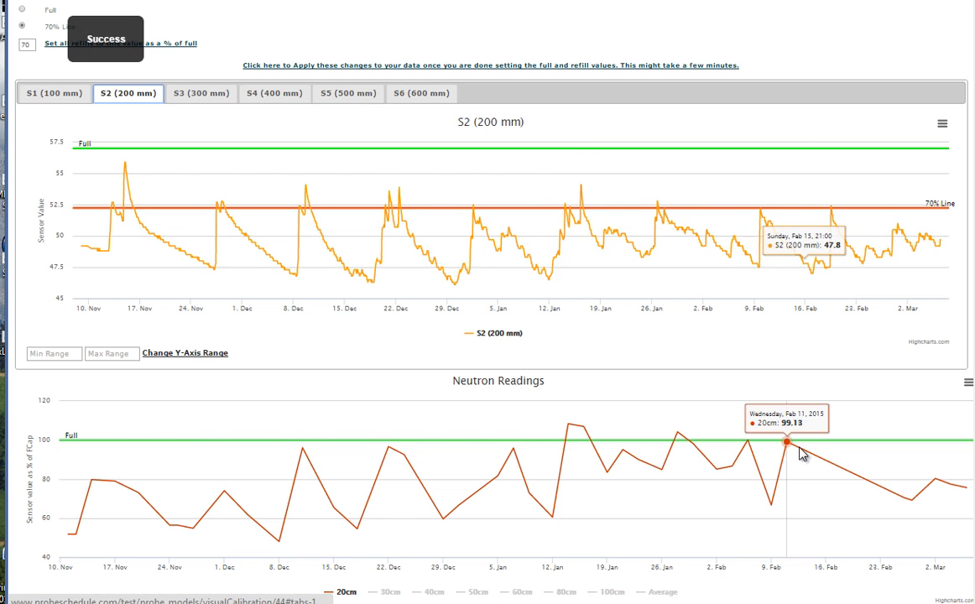
mouse_move(669, 221)
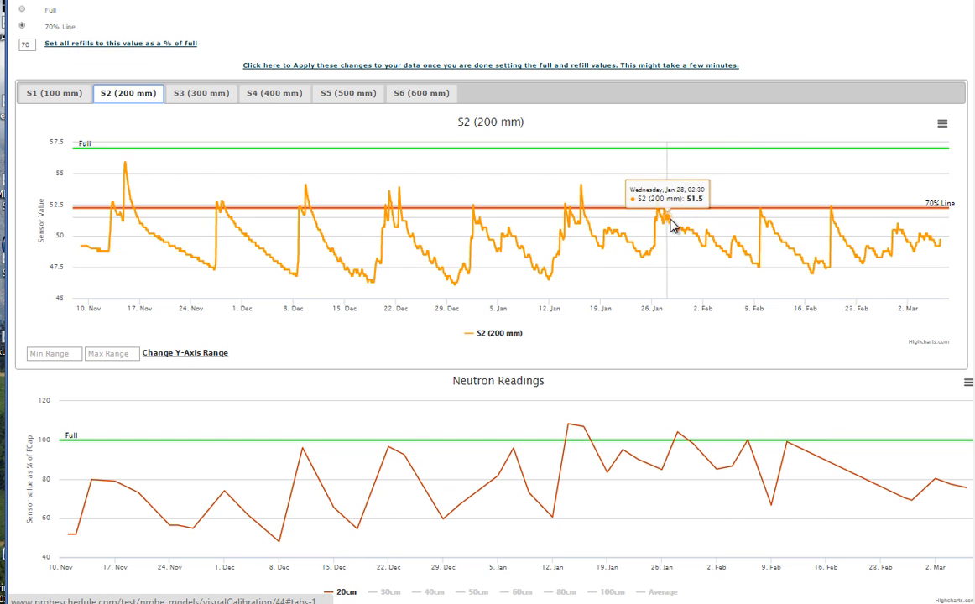
mouse_move(563, 292)
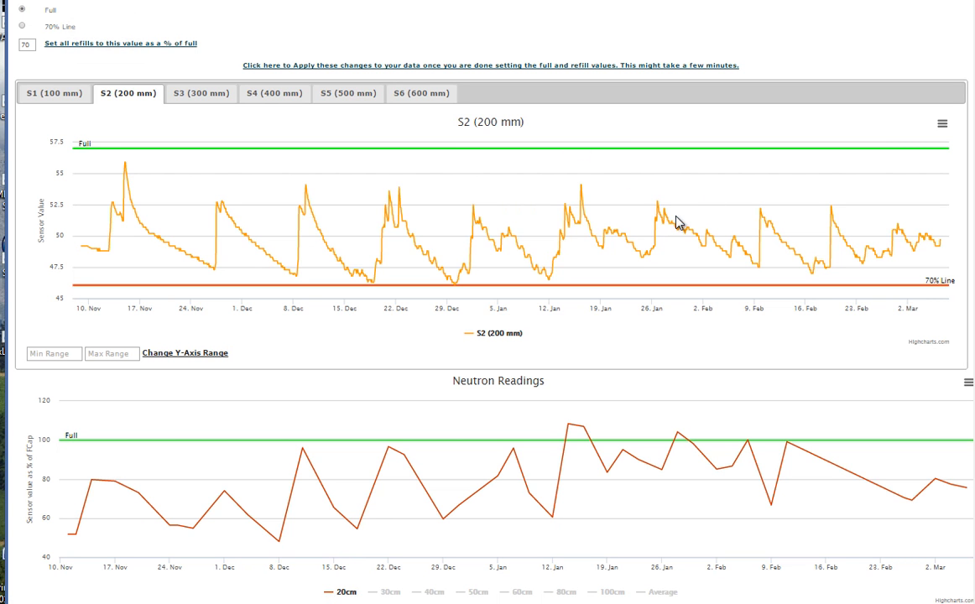
left_click(490, 64)
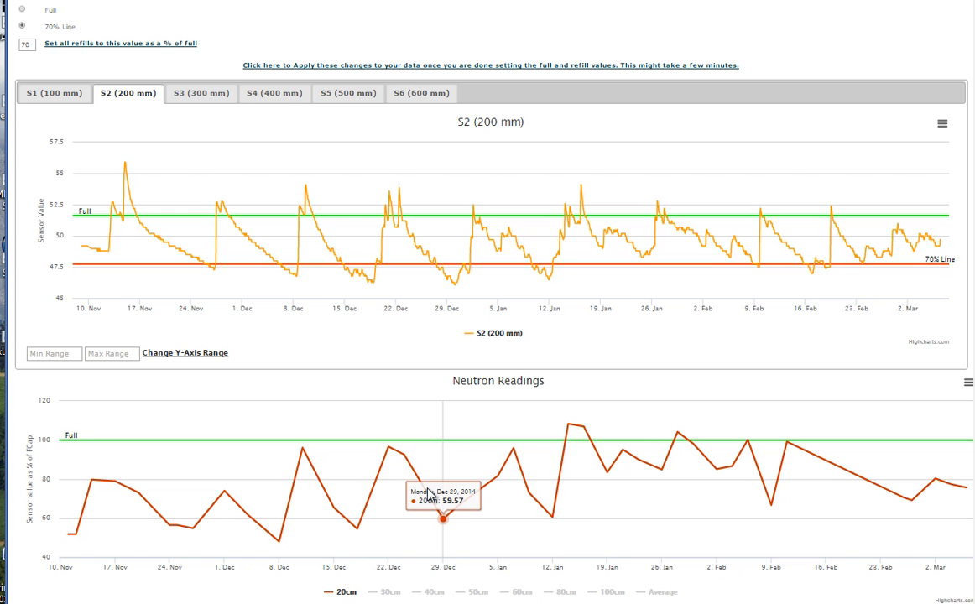
mouse_move(551, 516)
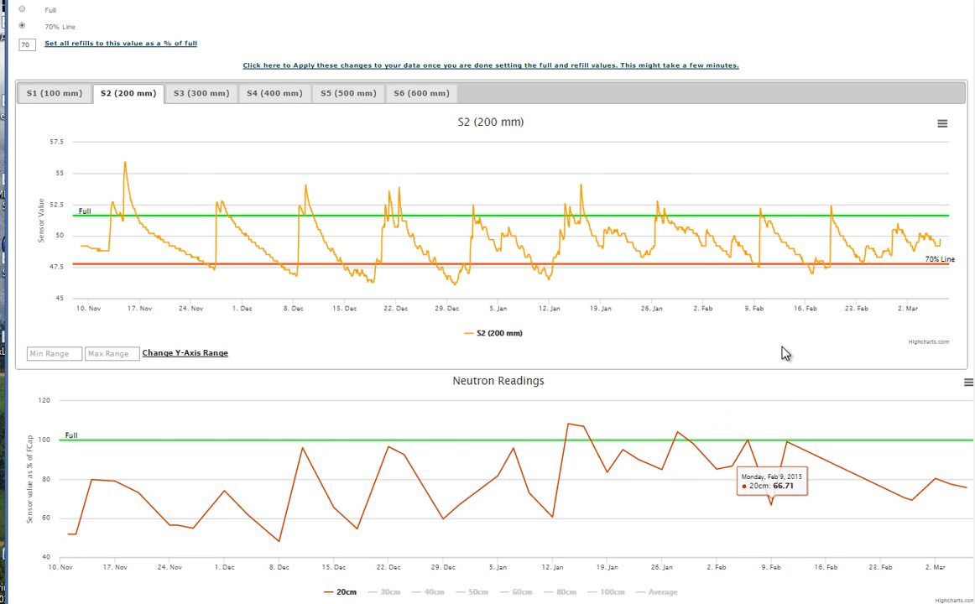
mouse_move(646, 252)
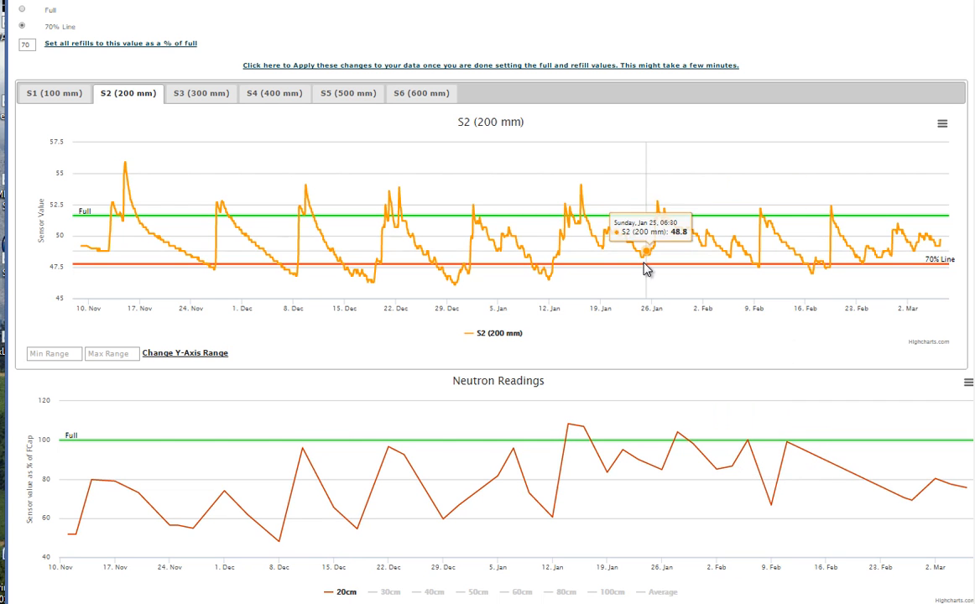
mouse_move(202, 93)
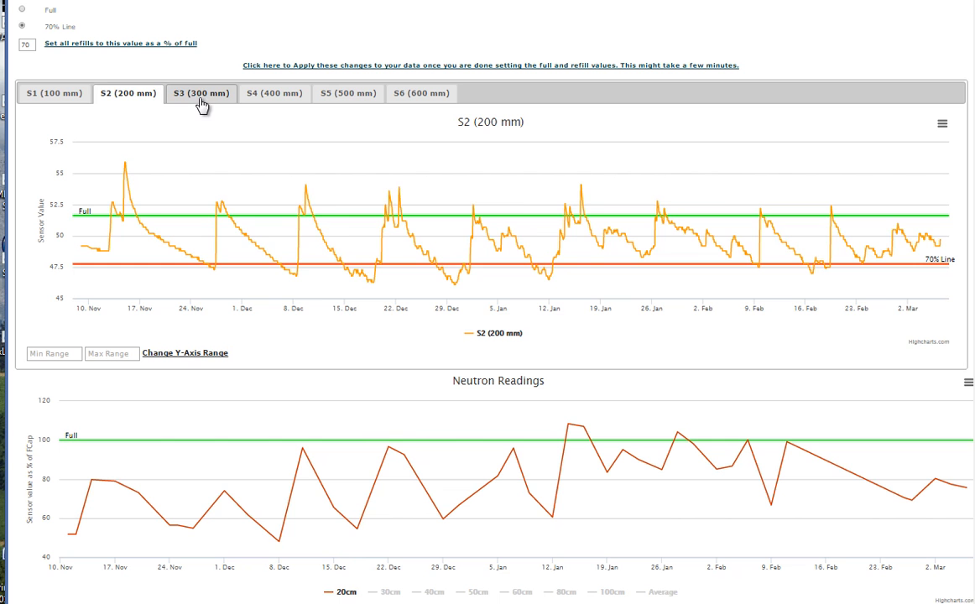
- Show the S3 (300 mm) graph, hide 20cm neutron readings, and place the 70% line near 45
left_click(200, 93)
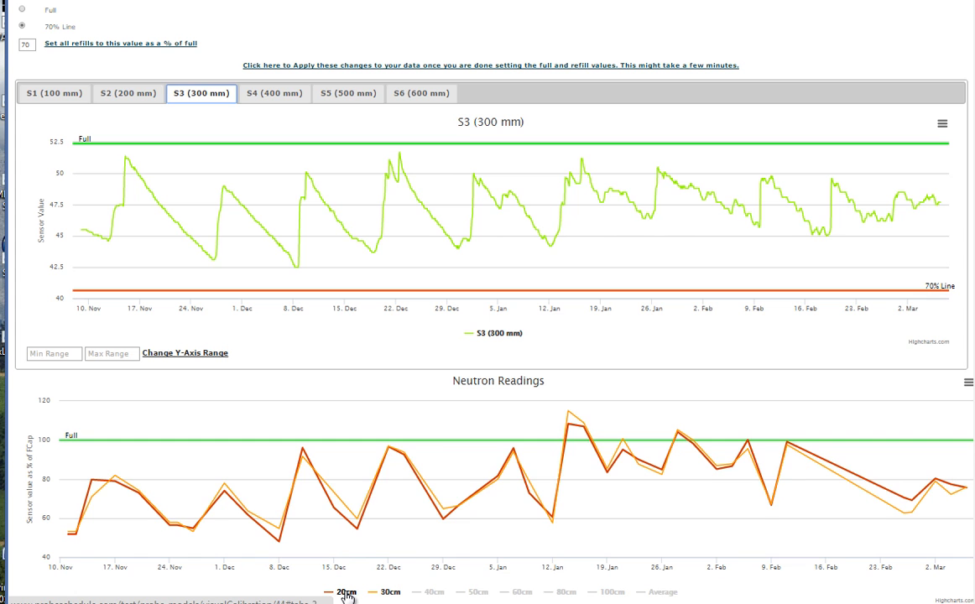
left_click(346, 592)
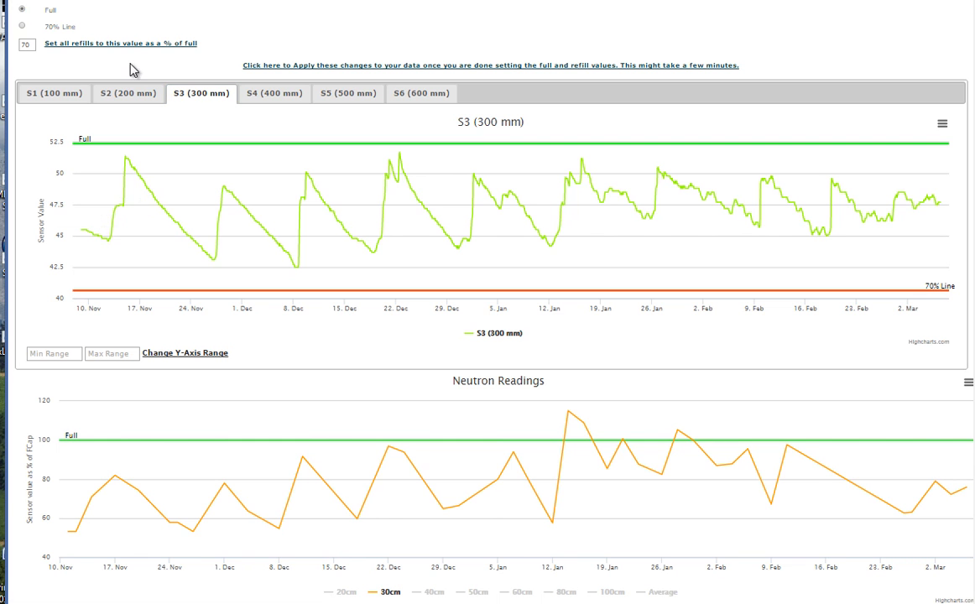
mouse_move(677, 430)
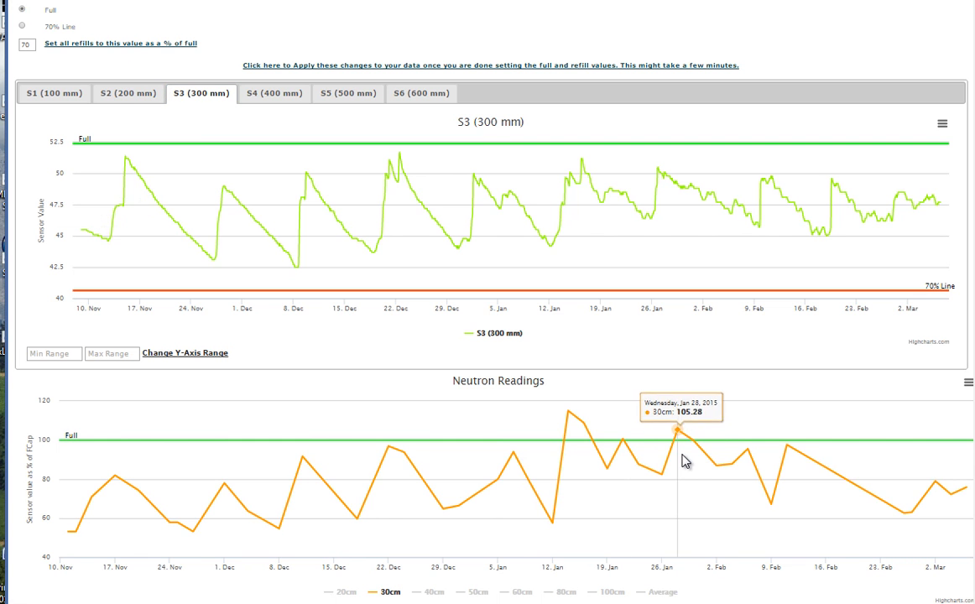
mouse_move(747, 441)
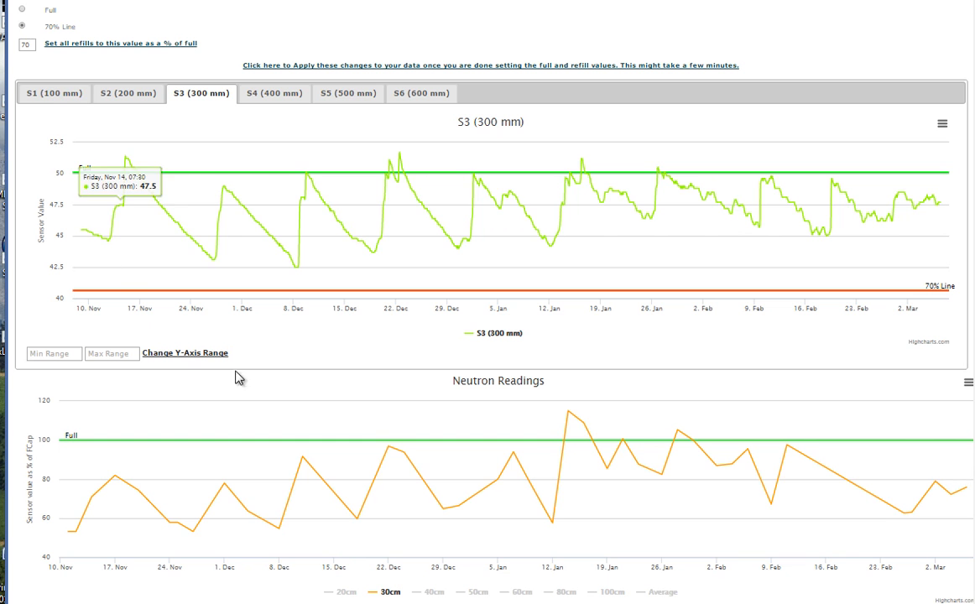
mouse_move(553, 518)
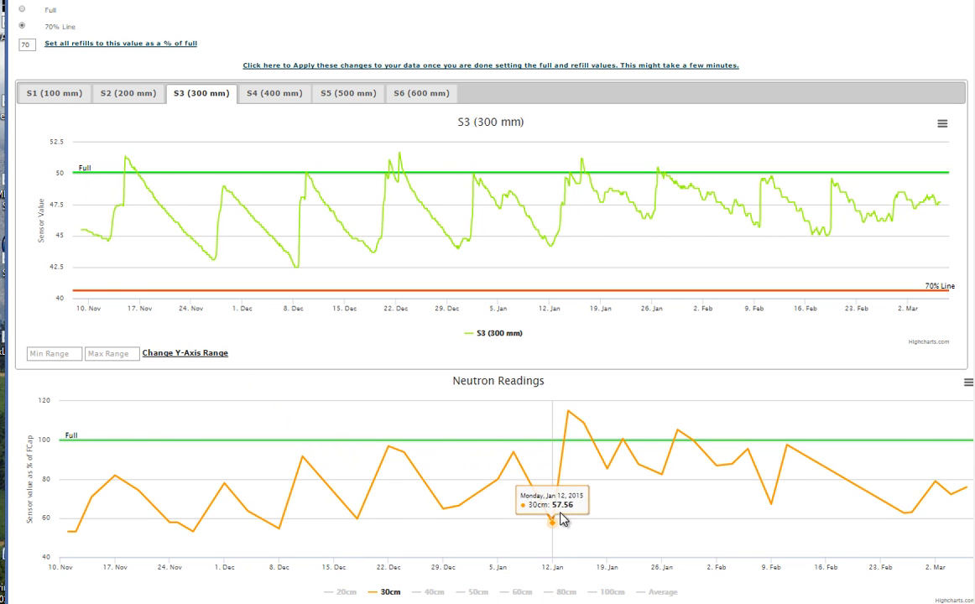
mouse_move(772, 503)
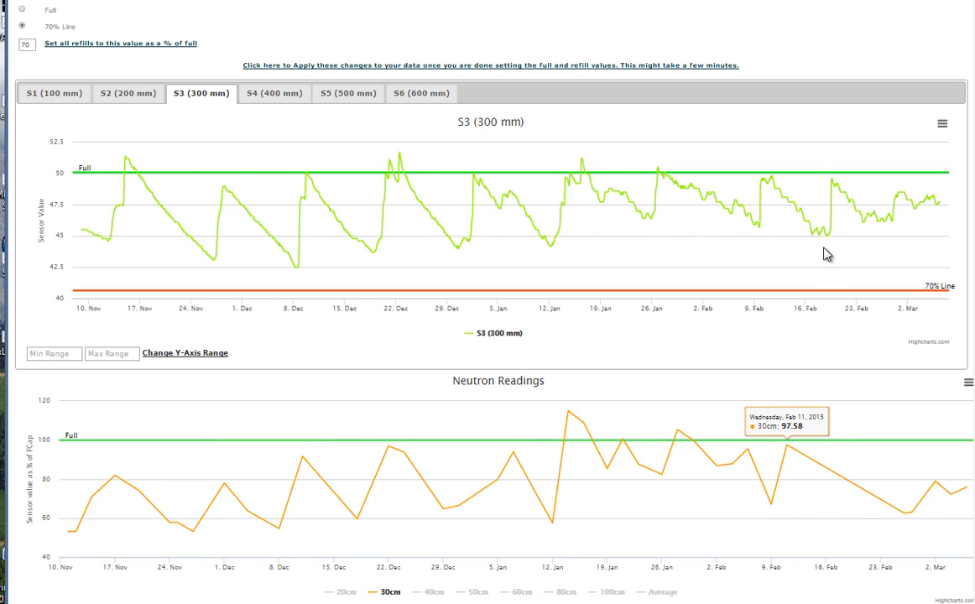
left_click(490, 65)
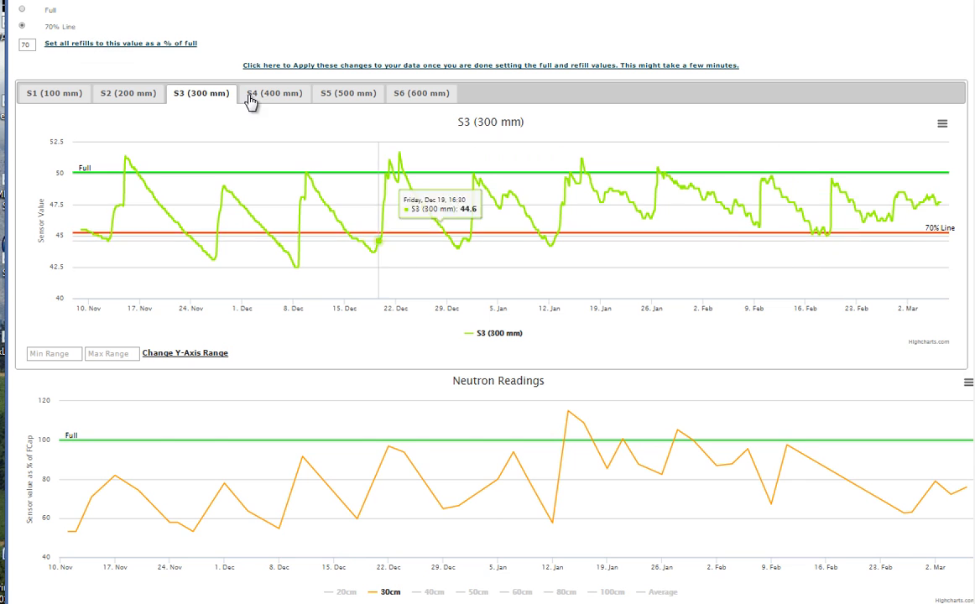
- Set the S4 (400 mm) Full line at 48 and its 70% line near 45
left_click(274, 92)
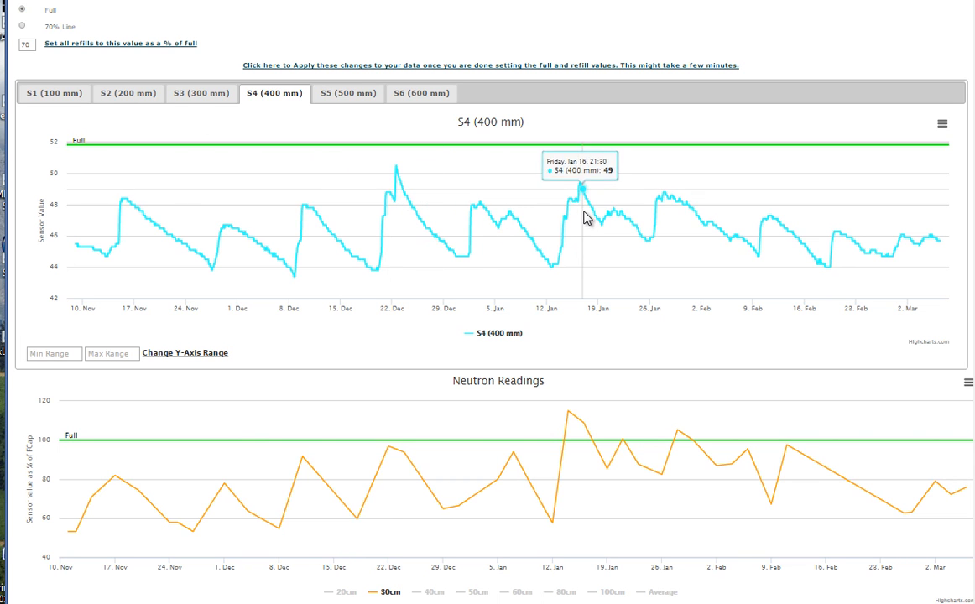
mouse_move(592, 212)
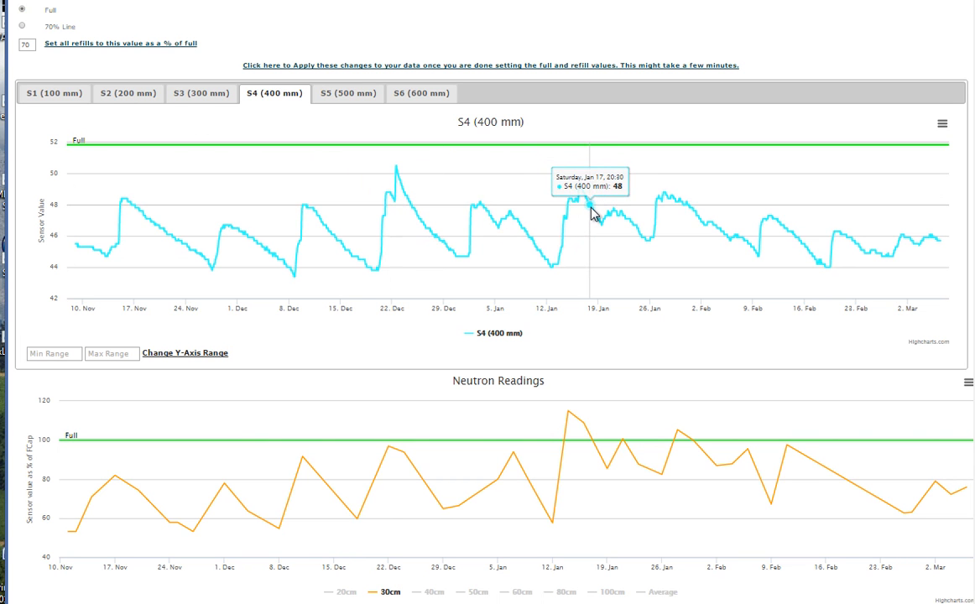
left_click(490, 65)
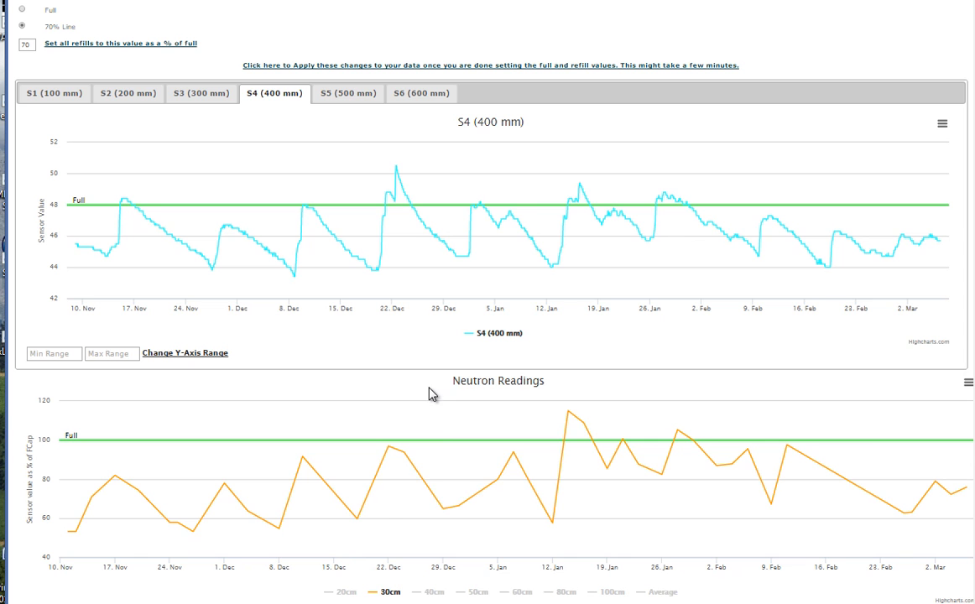
mouse_move(772, 504)
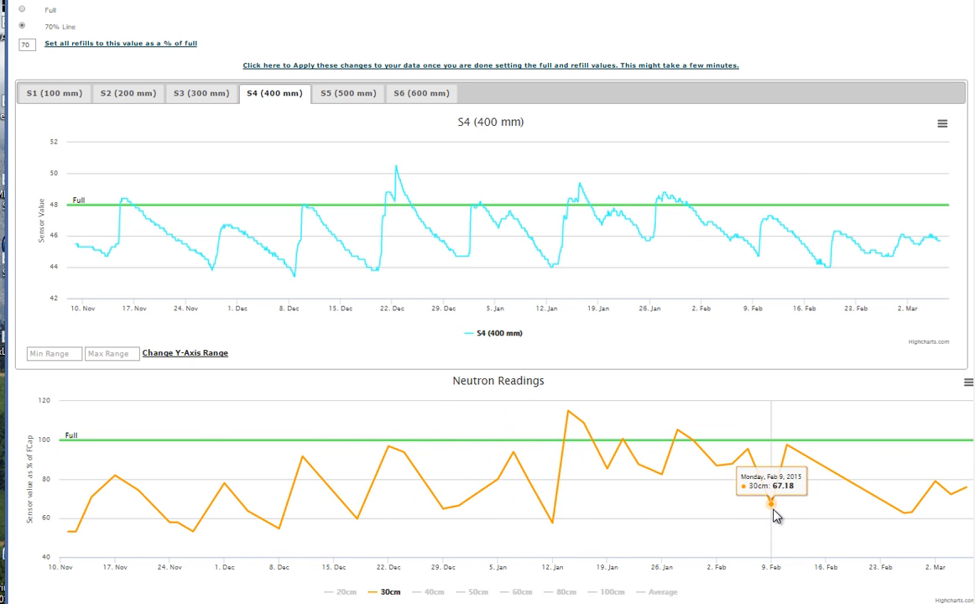
mouse_move(772, 415)
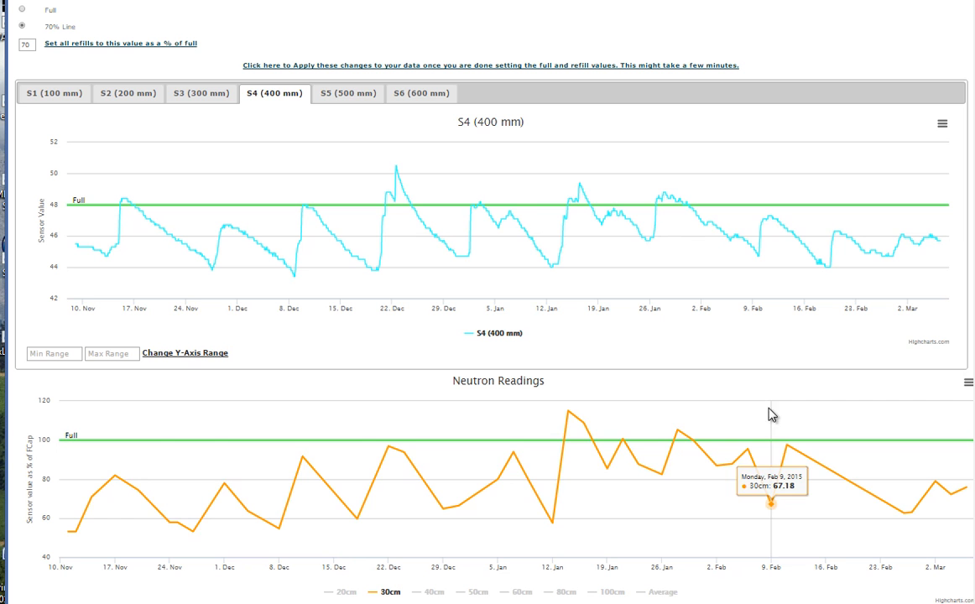
left_click(490, 64)
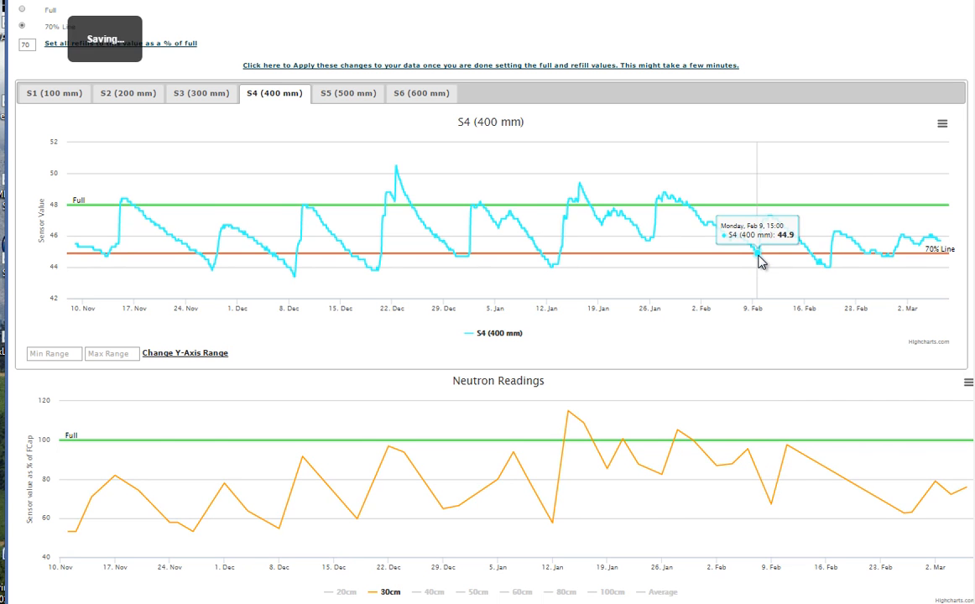
mouse_move(340, 159)
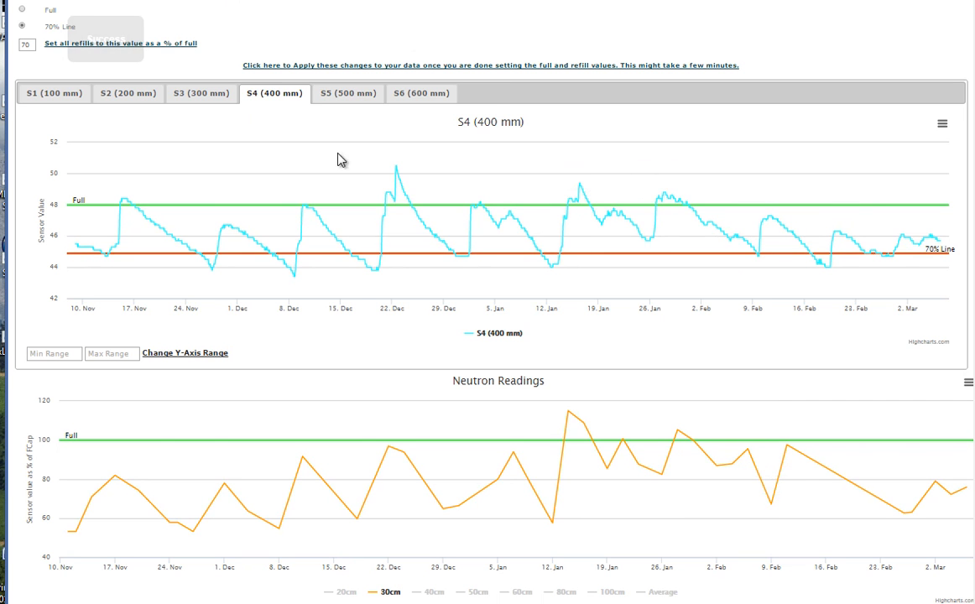
- Show the S5 (500 mm) graph with 50cm neutron readings and choose 70% line placement
left_click(348, 93)
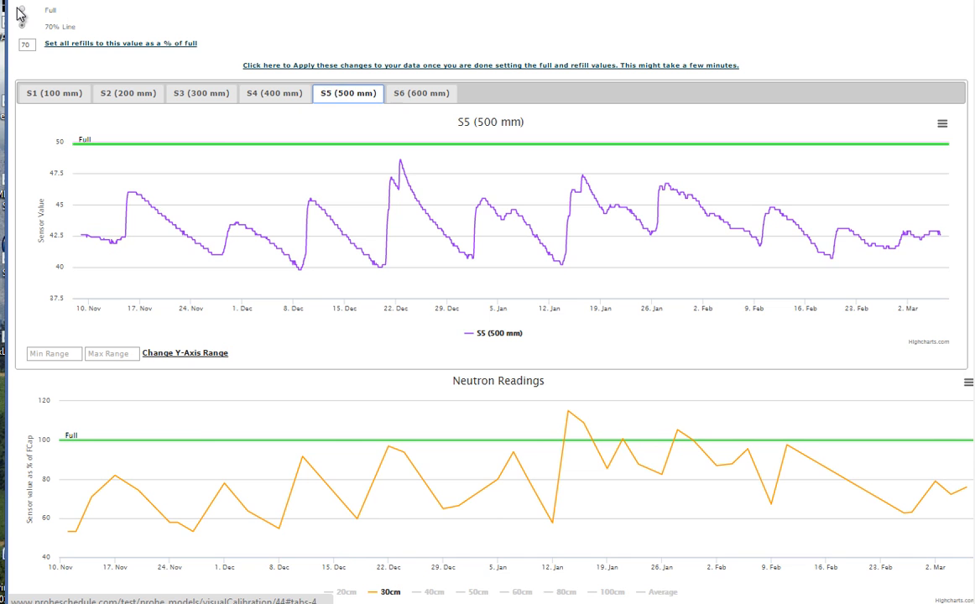
mouse_move(436, 210)
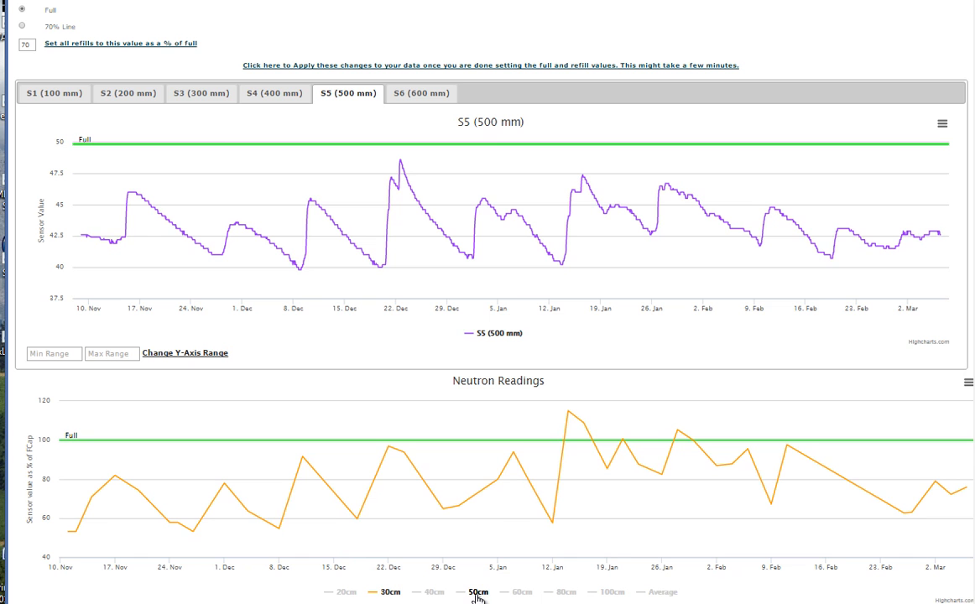
left_click(390, 592)
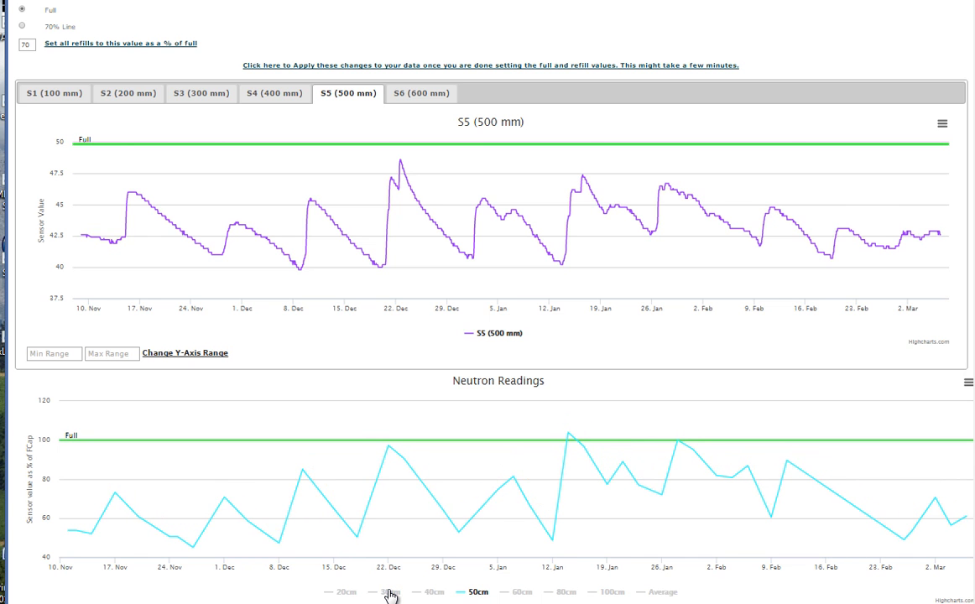
mouse_move(443, 510)
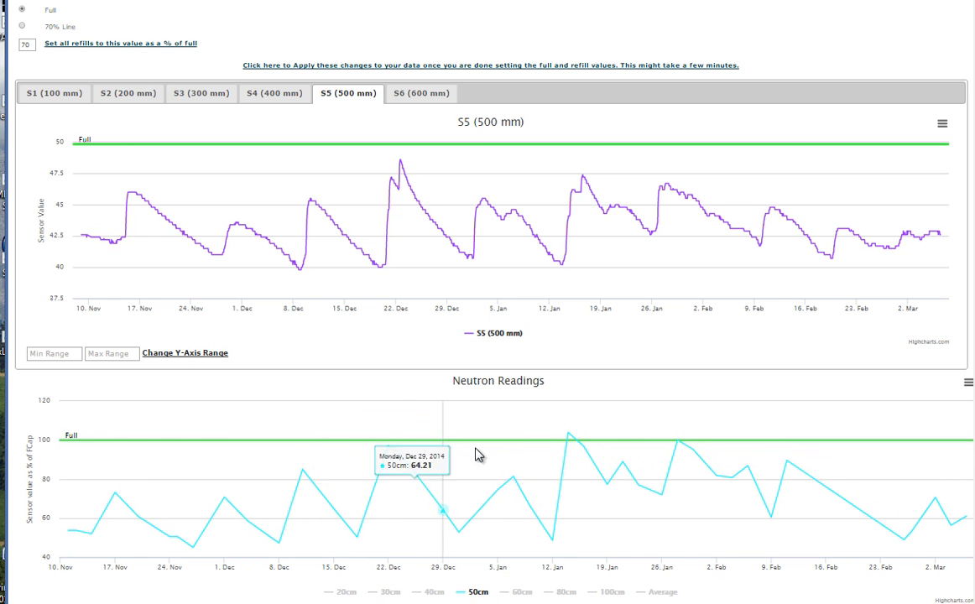
mouse_move(590, 185)
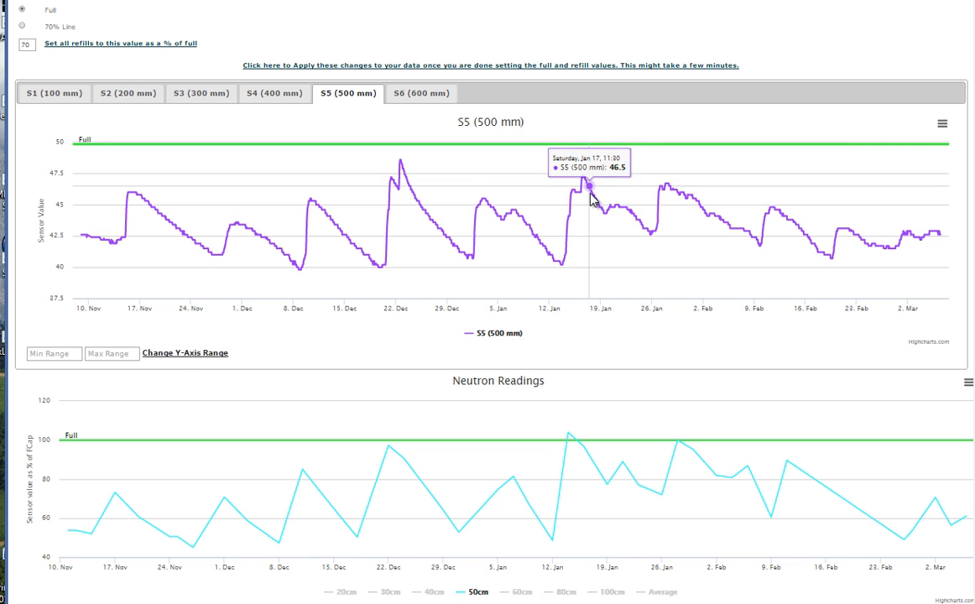
mouse_move(670, 186)
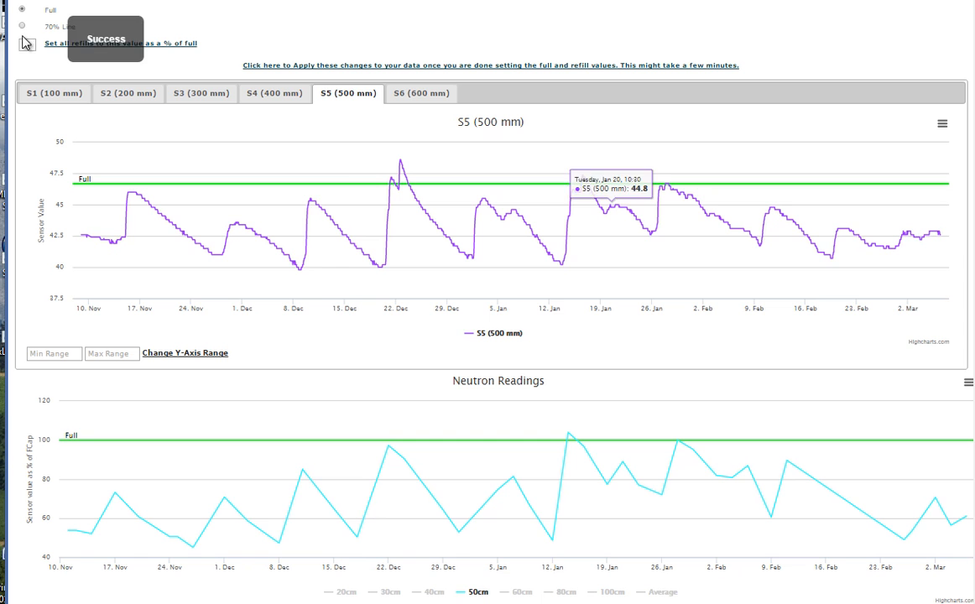
left_click(22, 25)
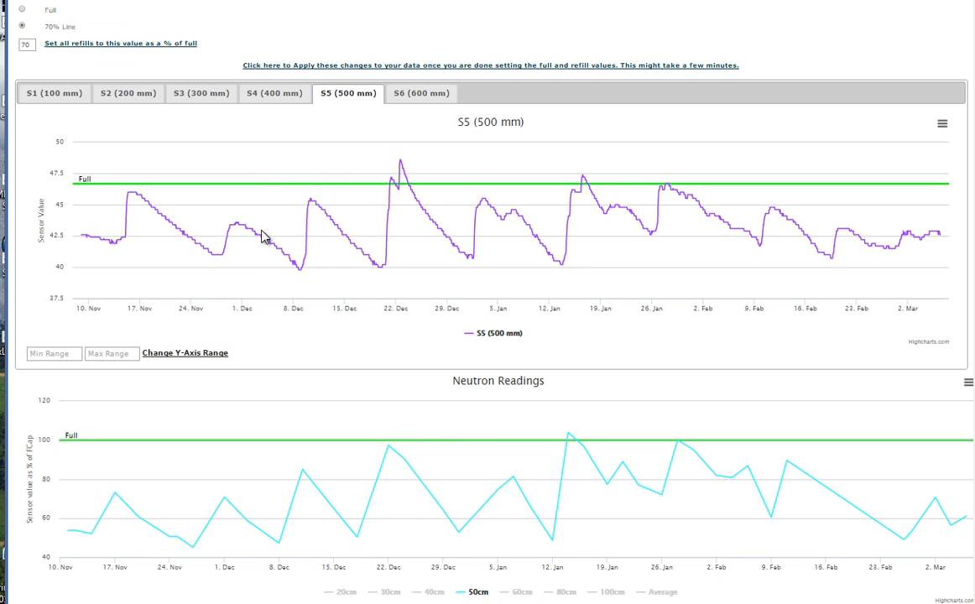
mouse_move(521, 289)
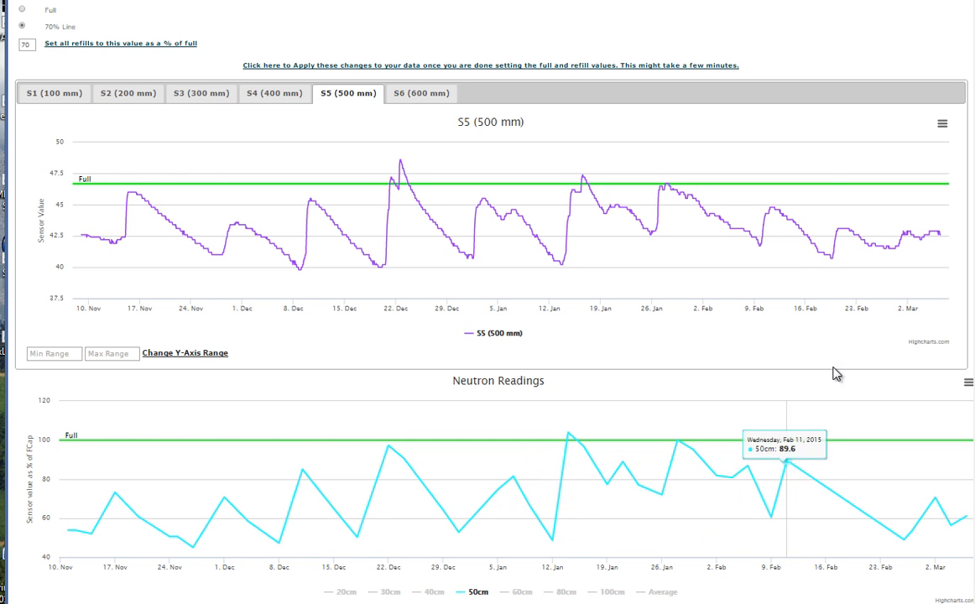
mouse_move(814, 256)
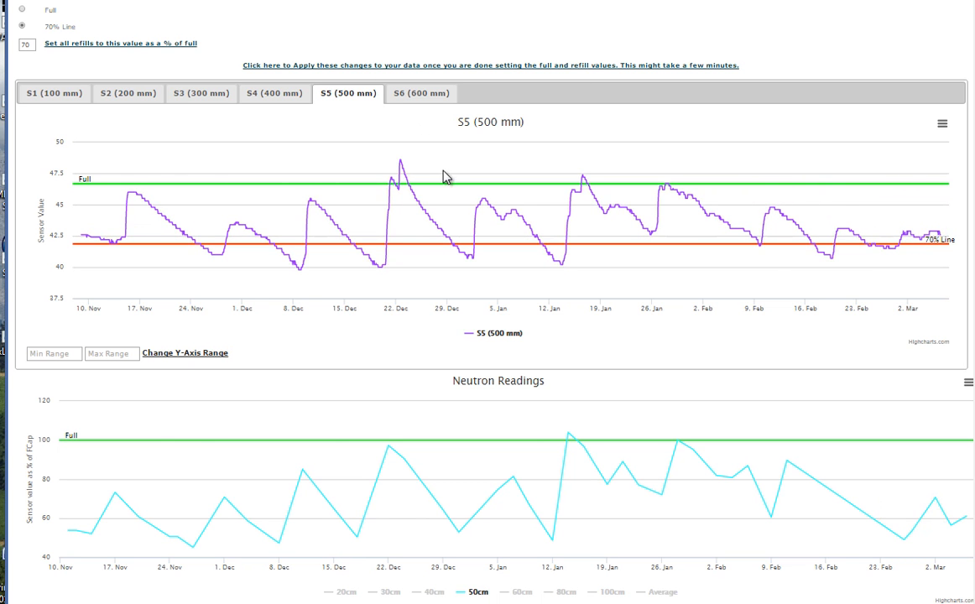
- Show the S6 (600 mm) graph, set its Full line near 49, and choose 70% line placement
left_click(422, 93)
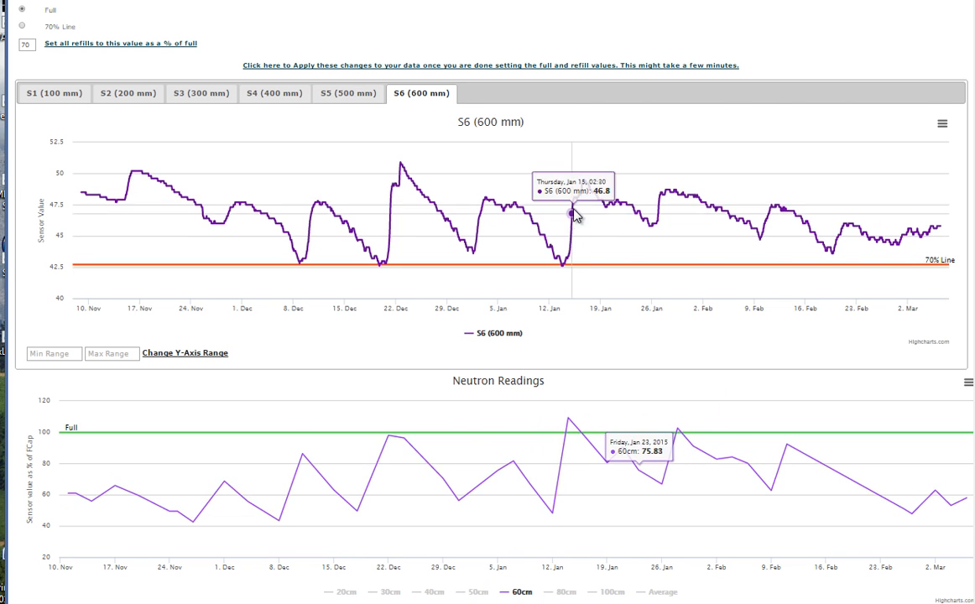
mouse_move(594, 189)
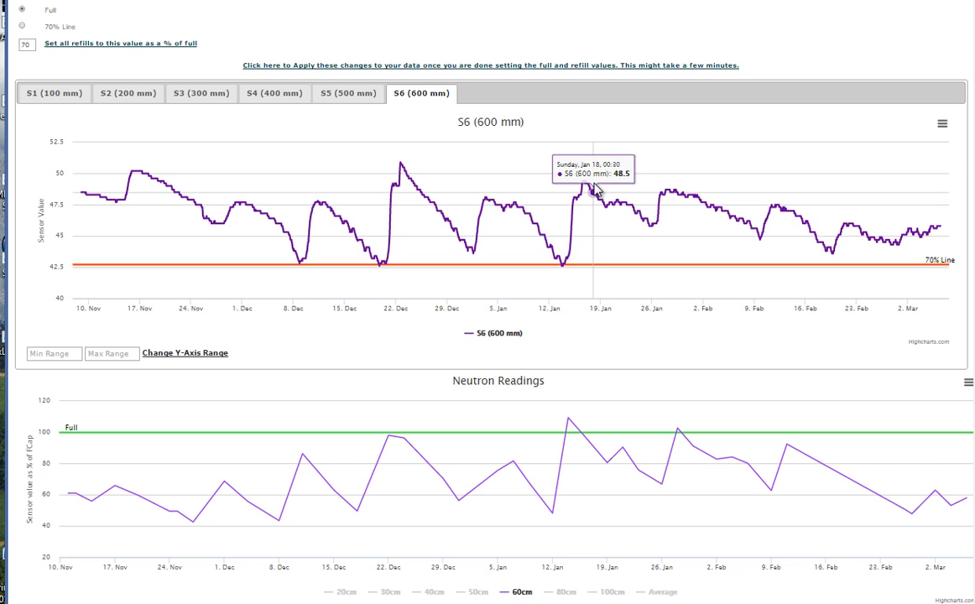
left_click(490, 65)
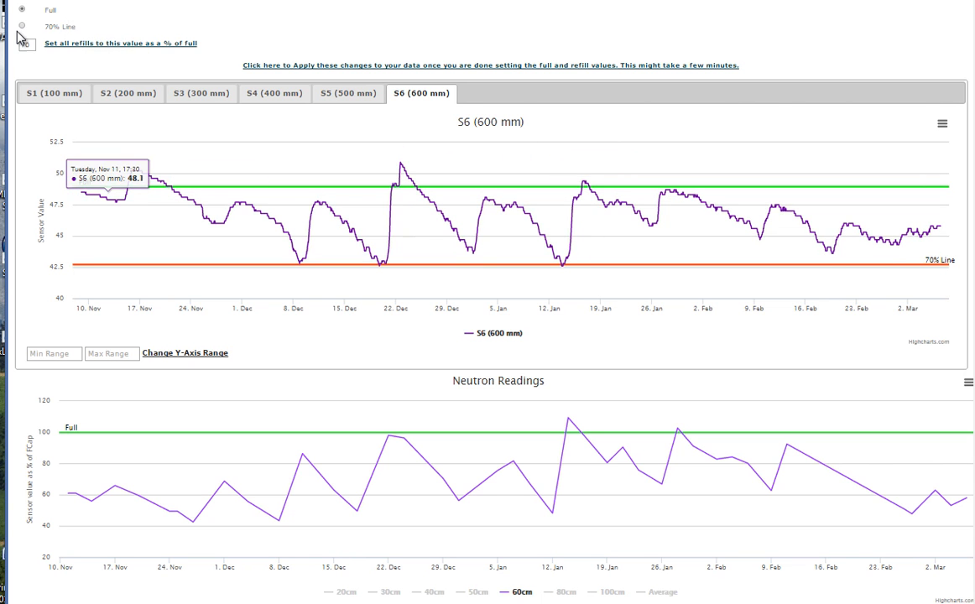
left_click(22, 26)
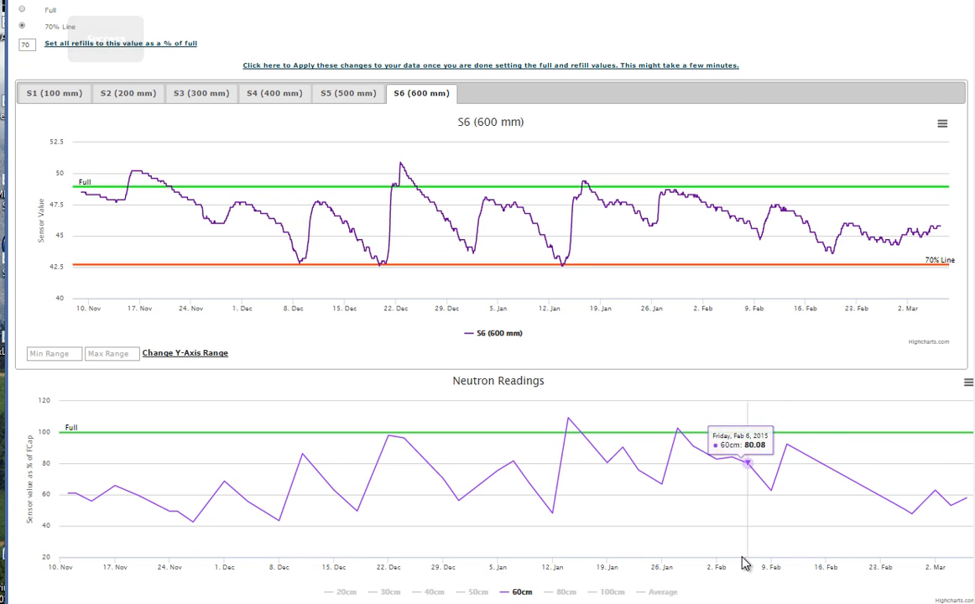
mouse_move(892, 521)
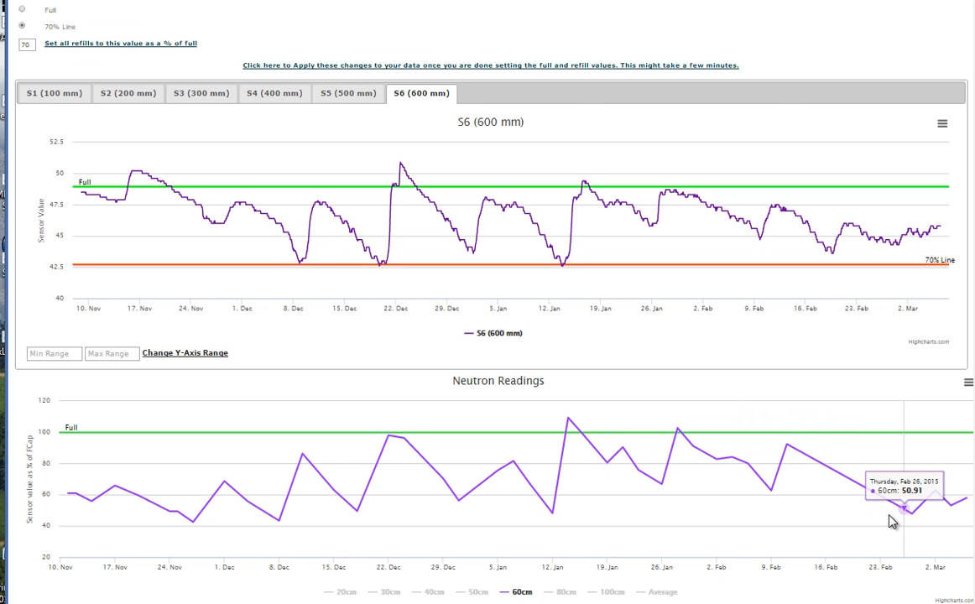
mouse_move(891, 472)
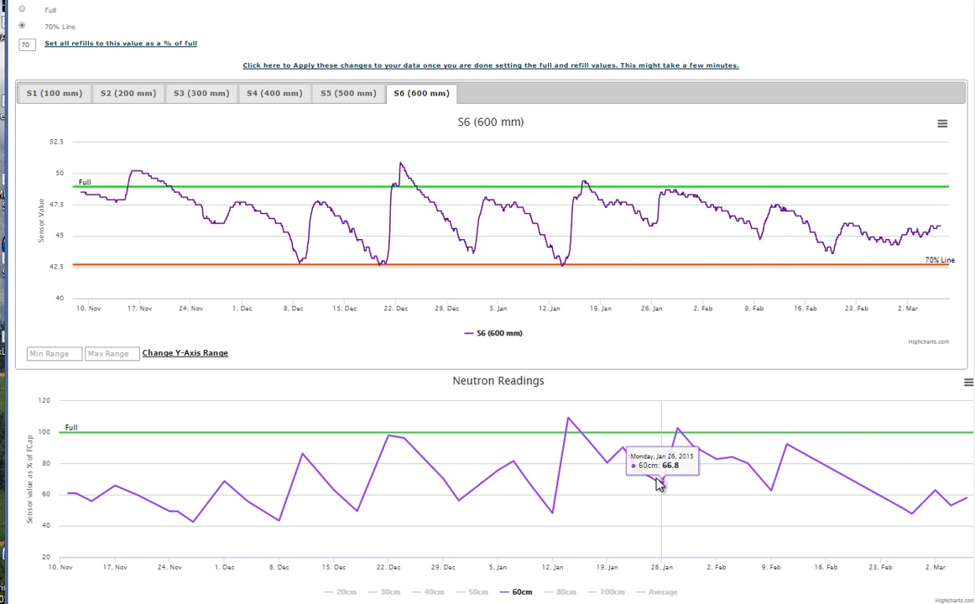
mouse_move(651, 225)
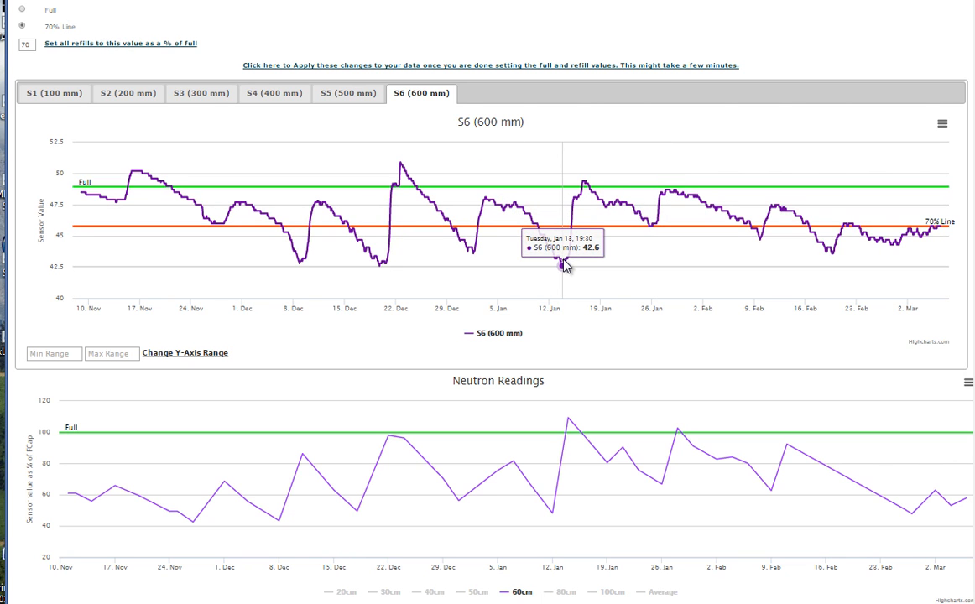
mouse_move(564, 261)
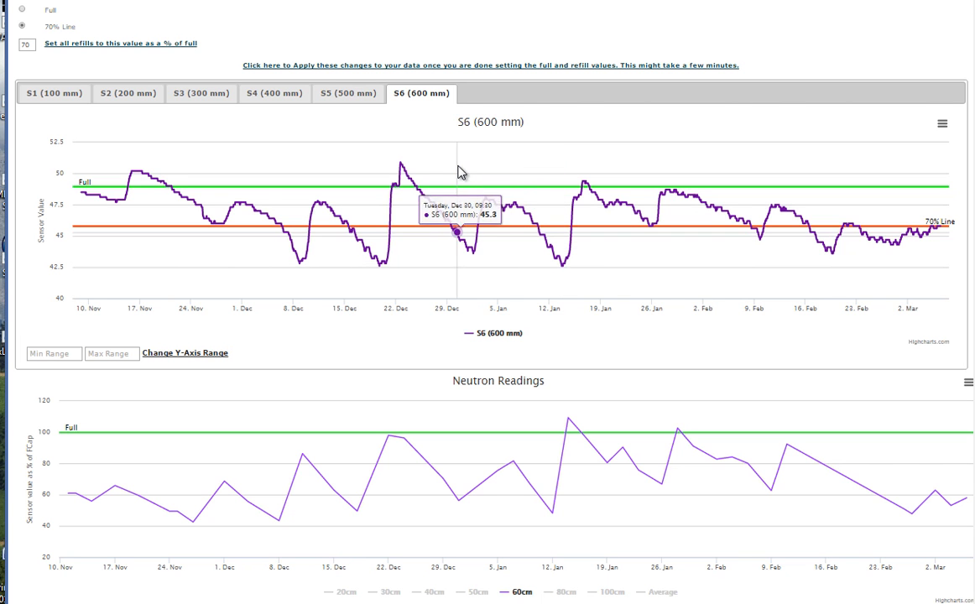
mouse_move(340, 48)
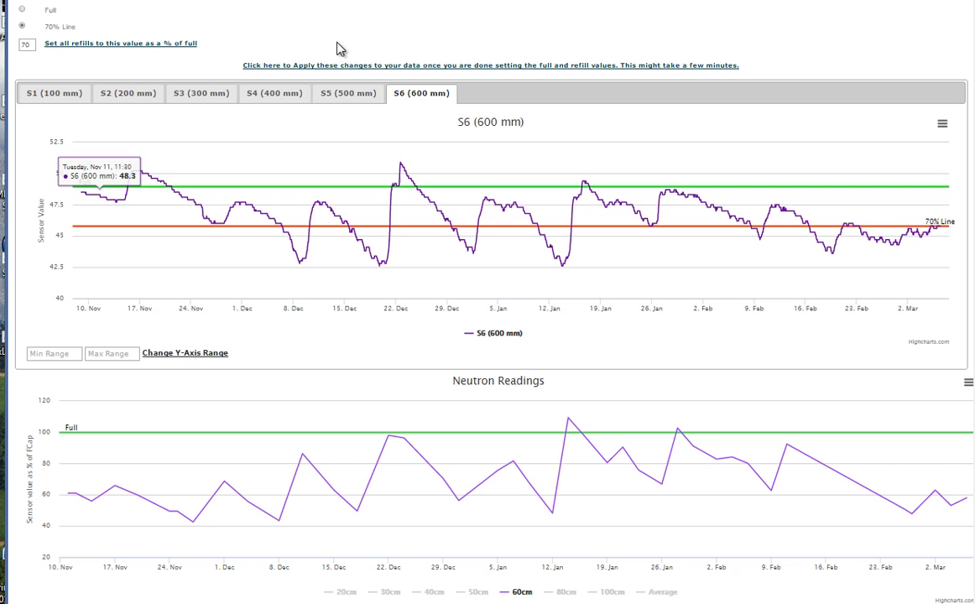
- Recheck the S5, S2 and S1 calibration lines before applying the changes
left_click(347, 93)
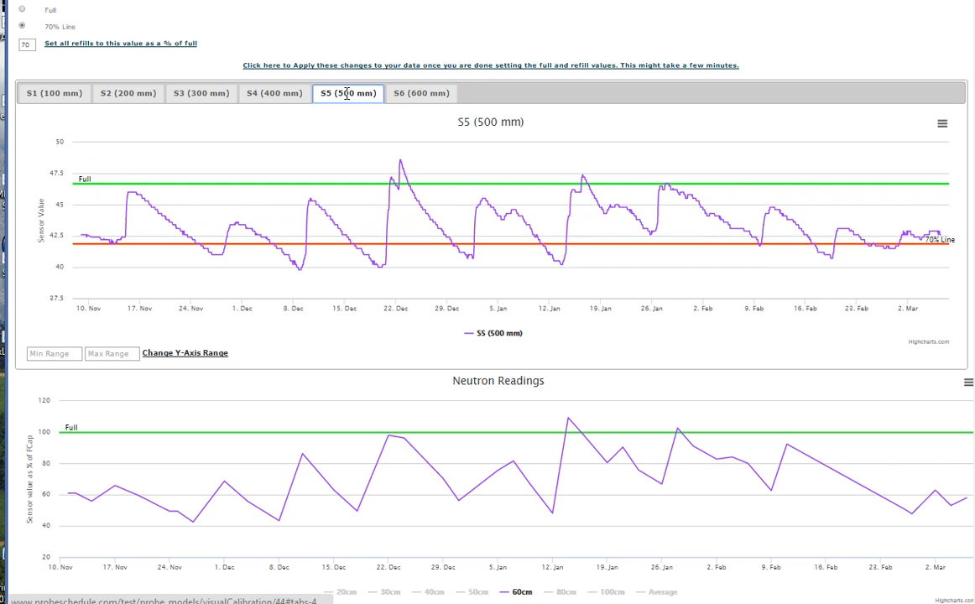
left_click(273, 92)
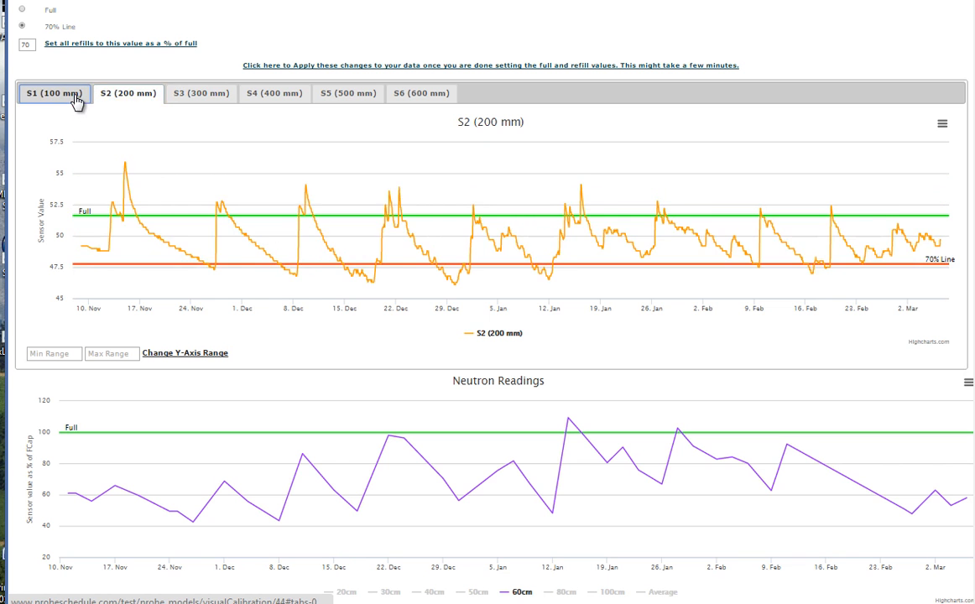
left_click(54, 93)
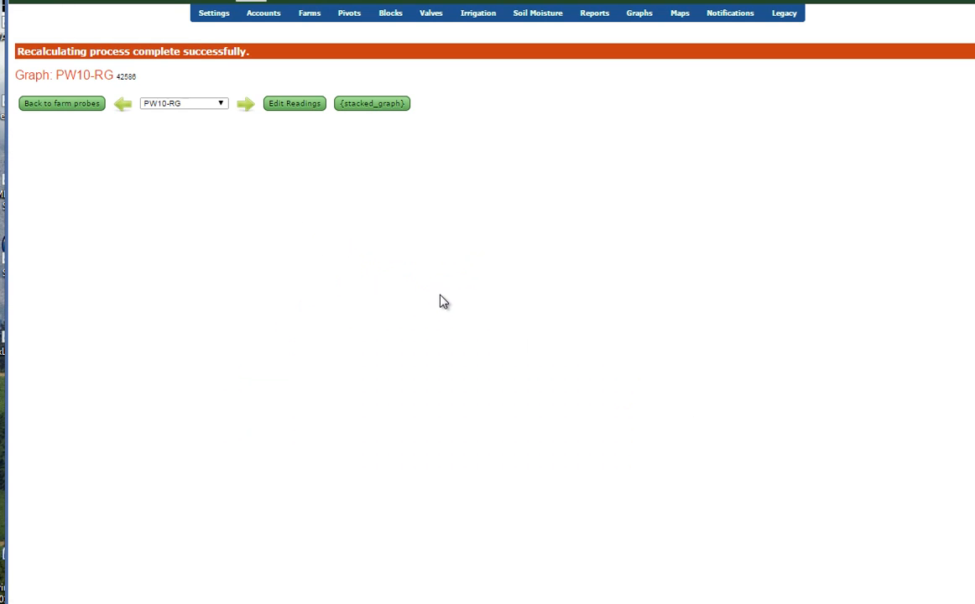
mouse_move(444, 294)
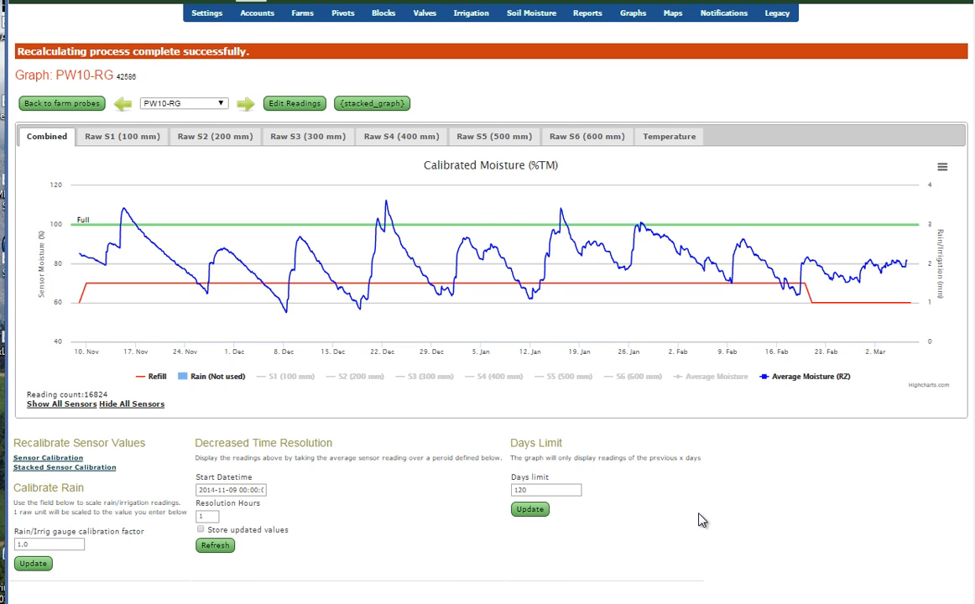
mouse_move(687, 513)
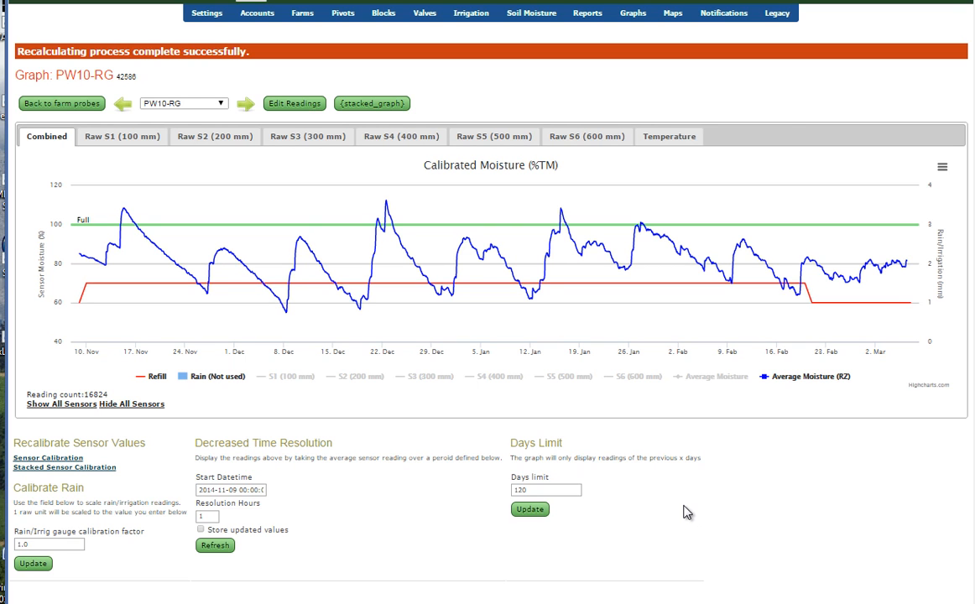
mouse_move(723, 512)
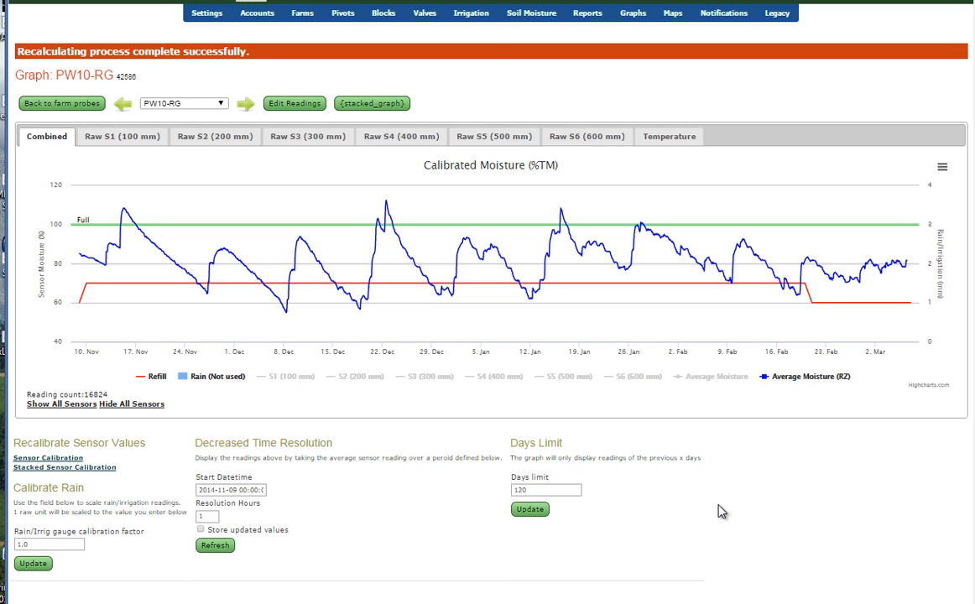
mouse_move(627, 107)
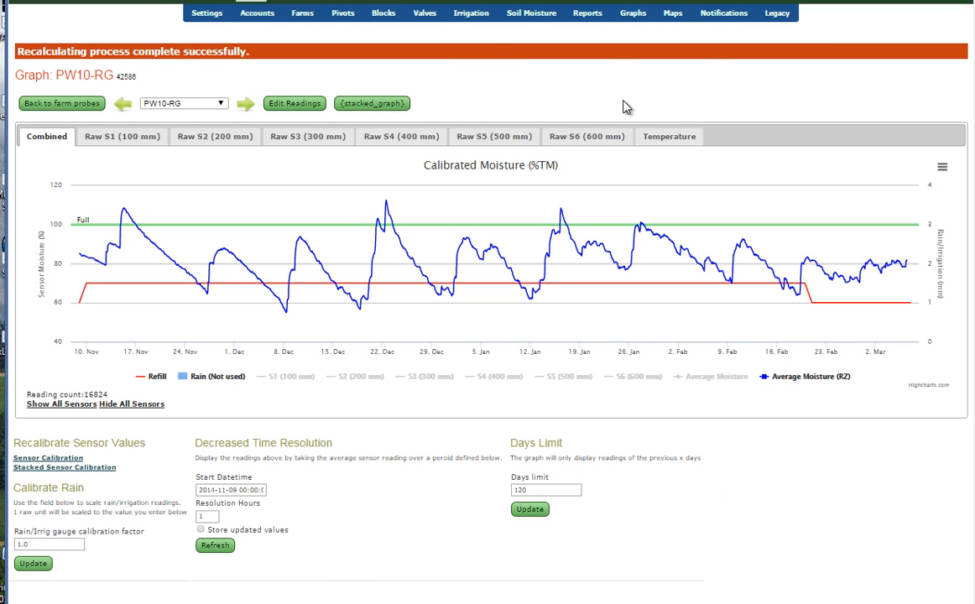
- Open the Graphs menu after the combined calibrated moisture chart loads
left_click(632, 13)
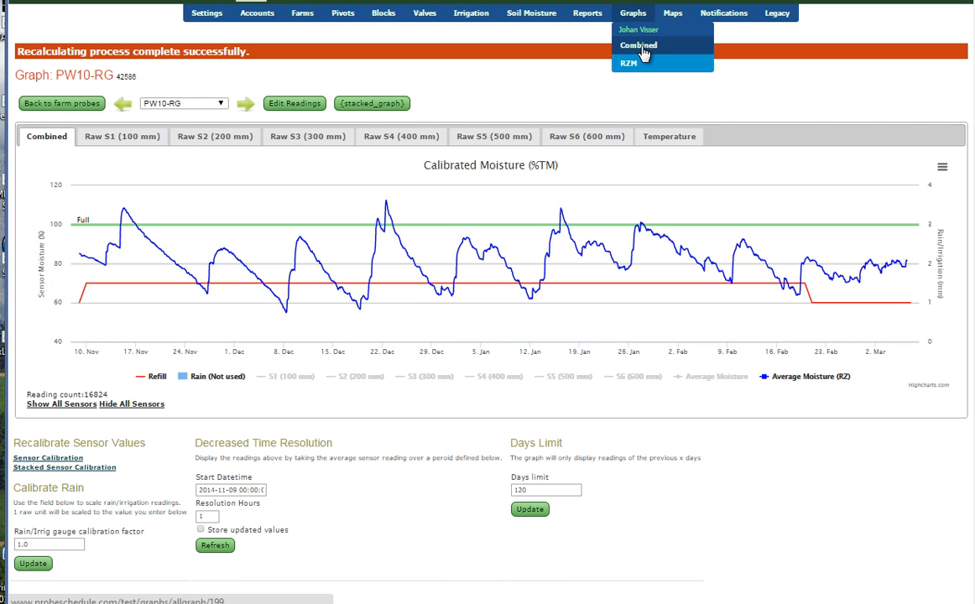
- Open the Combined graphs page and expand its graph options panel
left_click(639, 44)
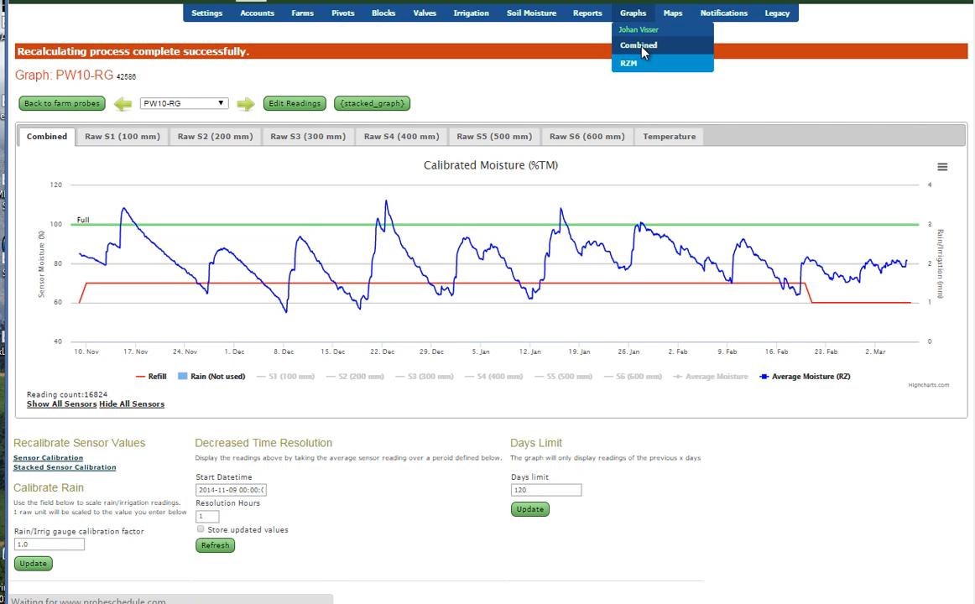
left_click(639, 45)
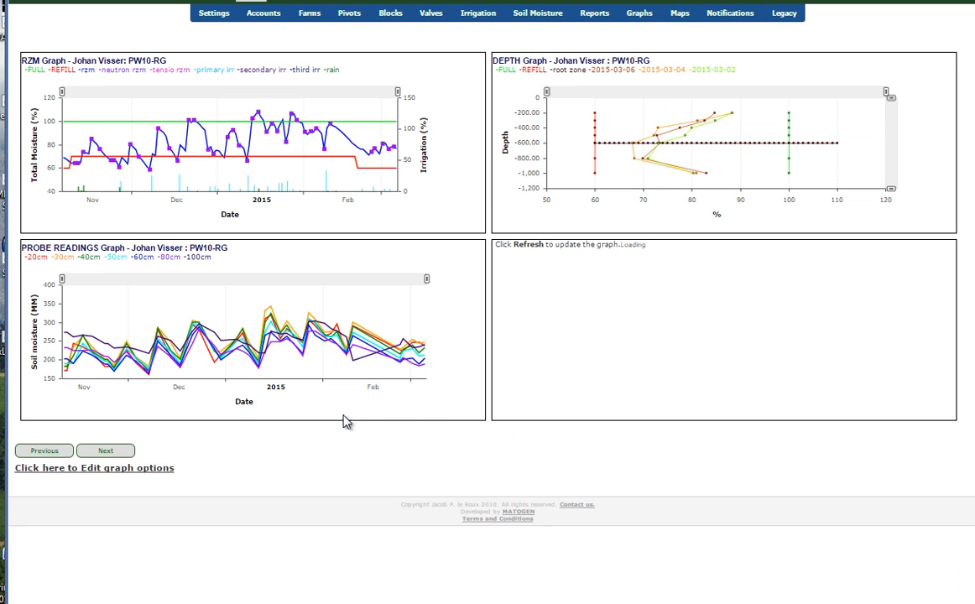
mouse_move(352, 420)
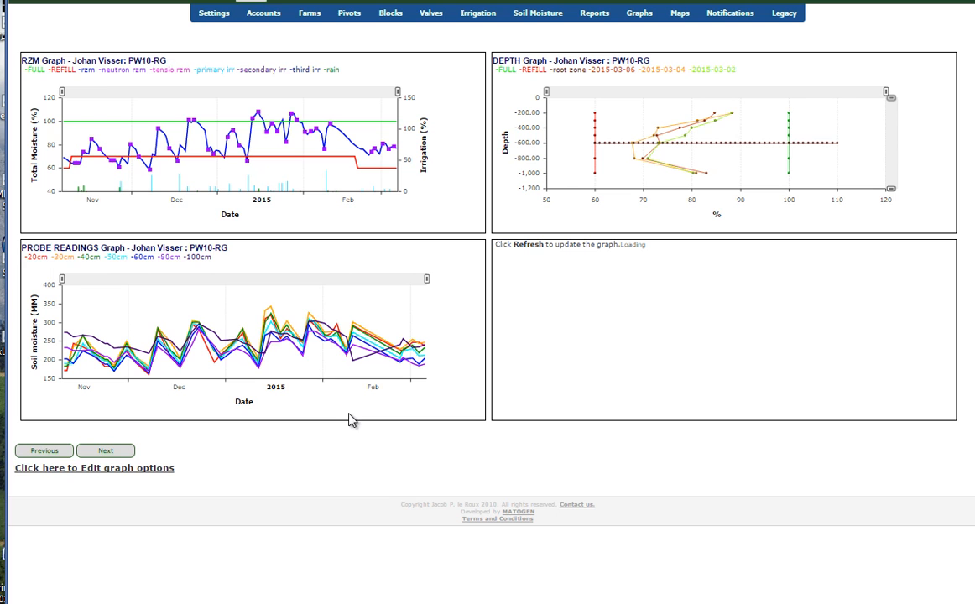
left_click(94, 468)
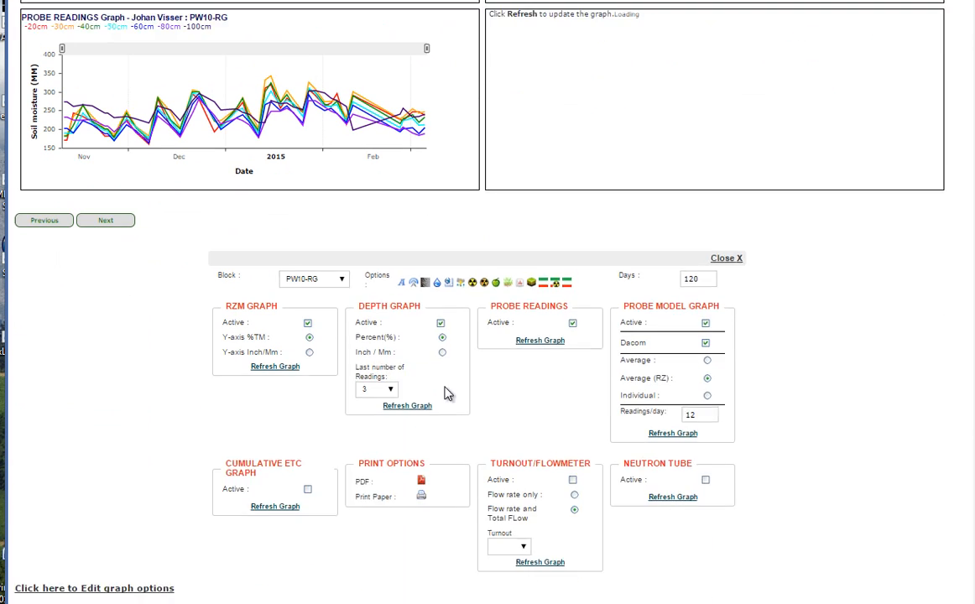
- Scroll the combined graphs page to view the Block Probe Dacom graph below the neutron graph
scroll("down", 3)
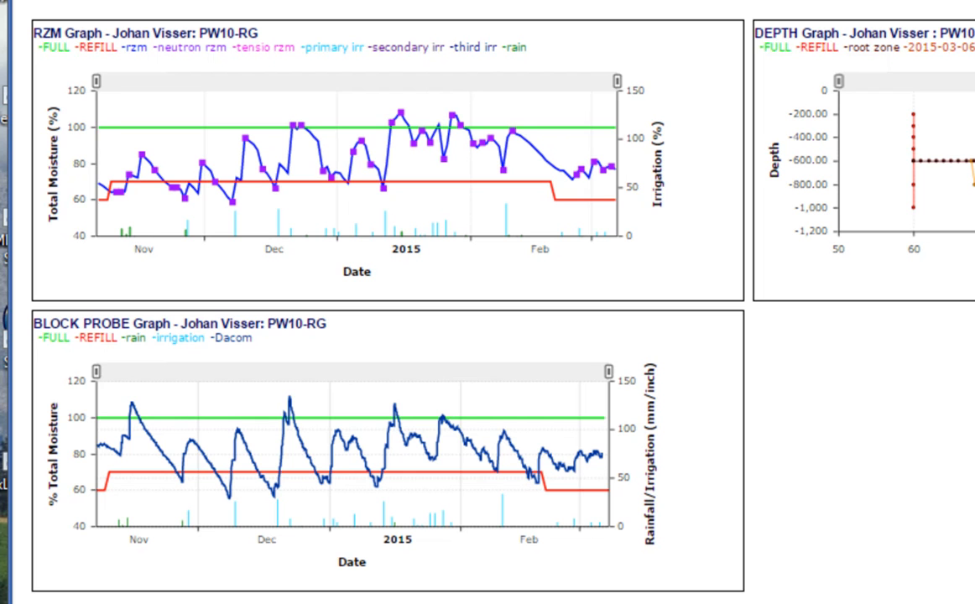
mouse_move(596, 172)
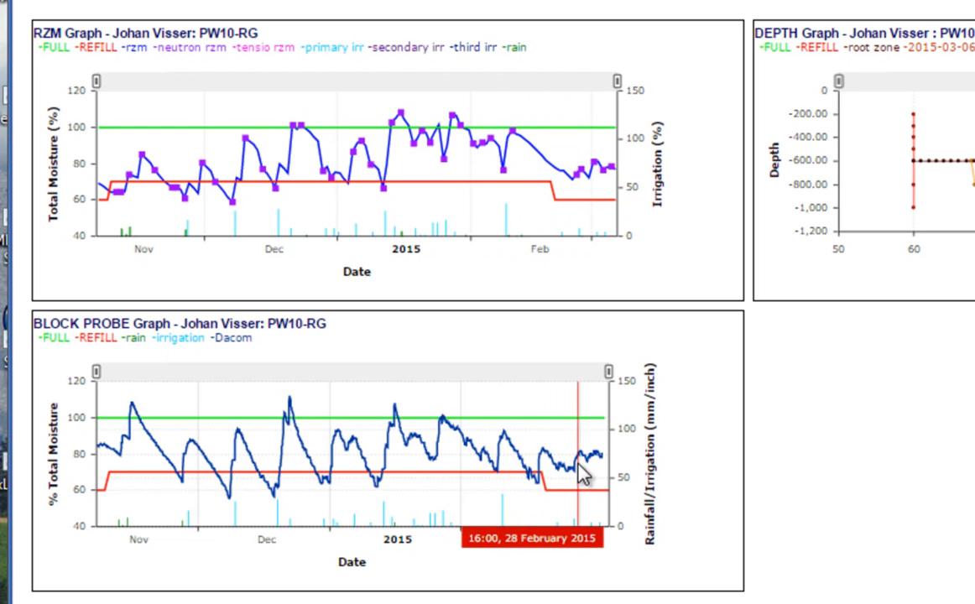
mouse_move(924, 514)
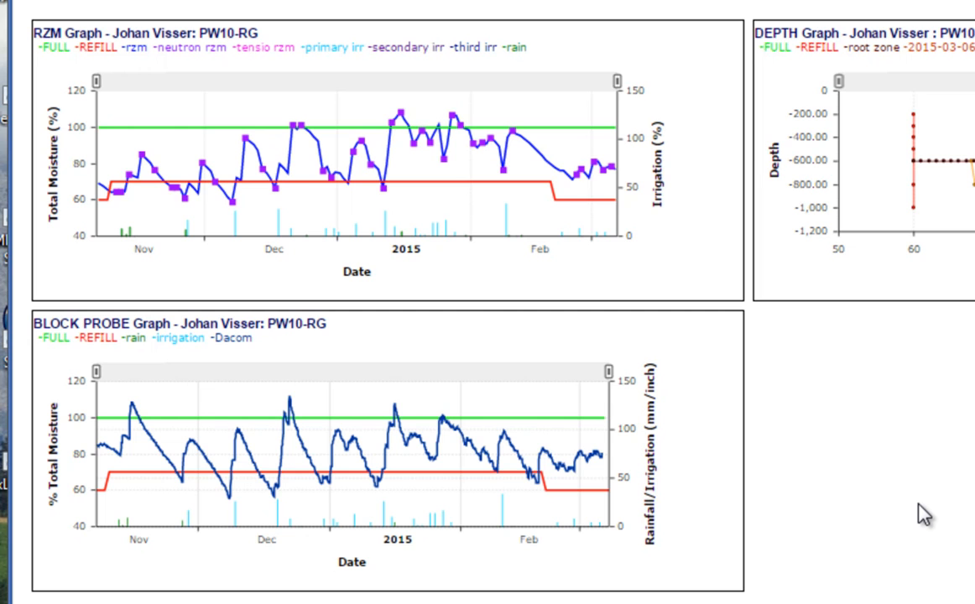